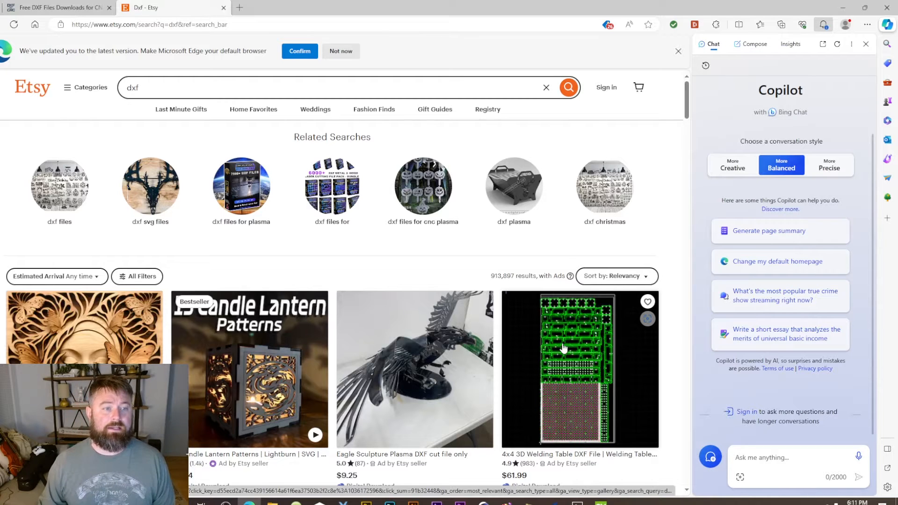
Scroll through the Etsy DXF results and the dxfforcnc.com free DXF collection page.
{"action": "scroll", "scroll_direction": "down", "scroll_amount": 3}
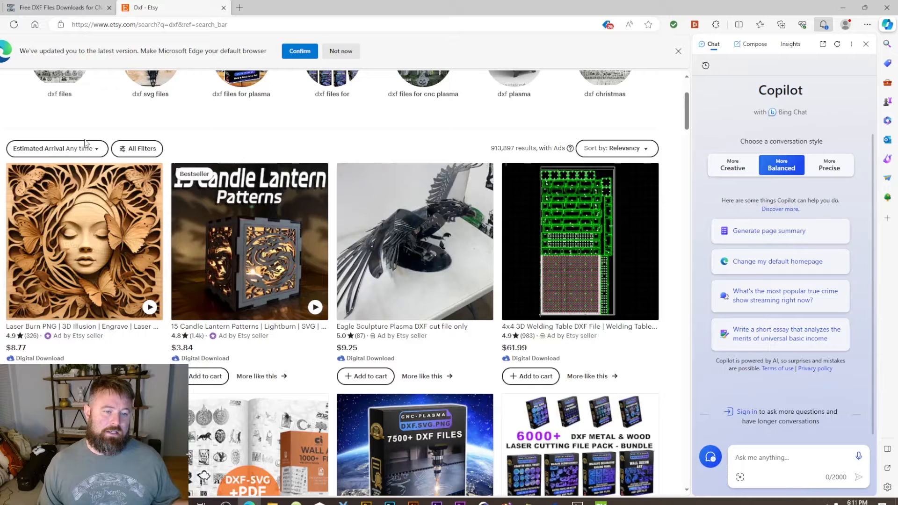
{"action": "mouse_move", "coordinate": [133, 139]}
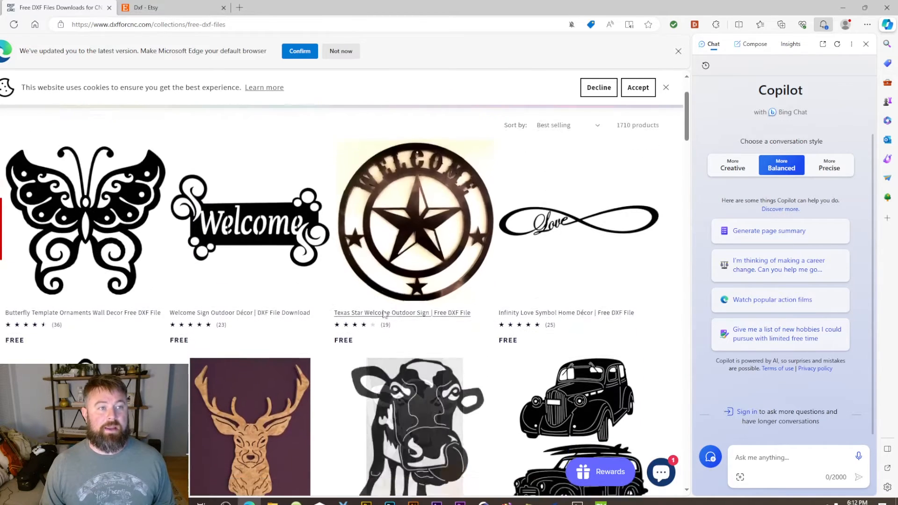
{"action": "scroll", "scroll_direction": "down", "scroll_amount": 3}
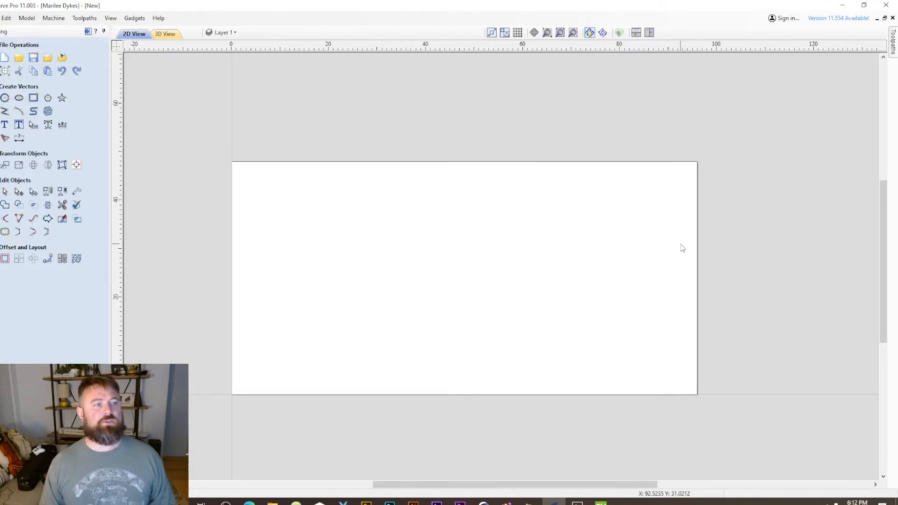
{"action": "mouse_move", "coordinate": [607, 155]}
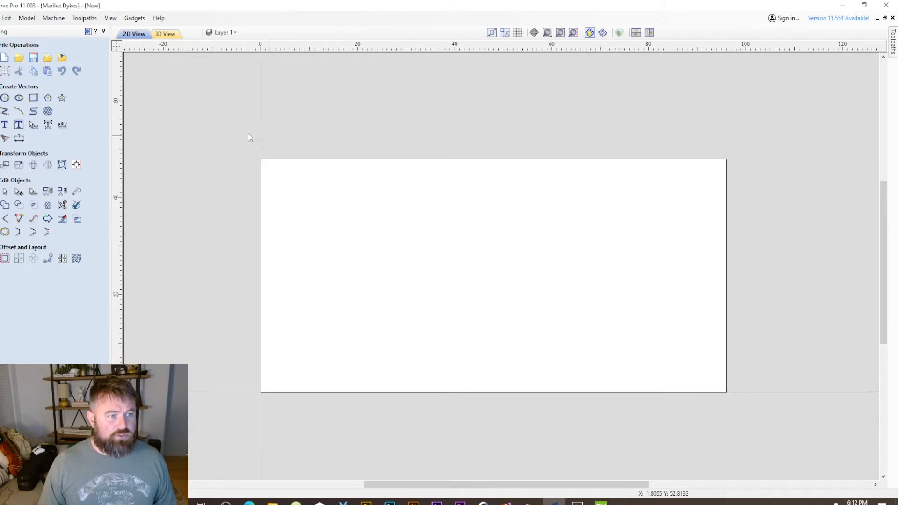
Create a 14 × 34 inch rectangle and move it to X 0, Y 0 at the job origin.
{"action": "left_click", "coordinate": [34, 97]}
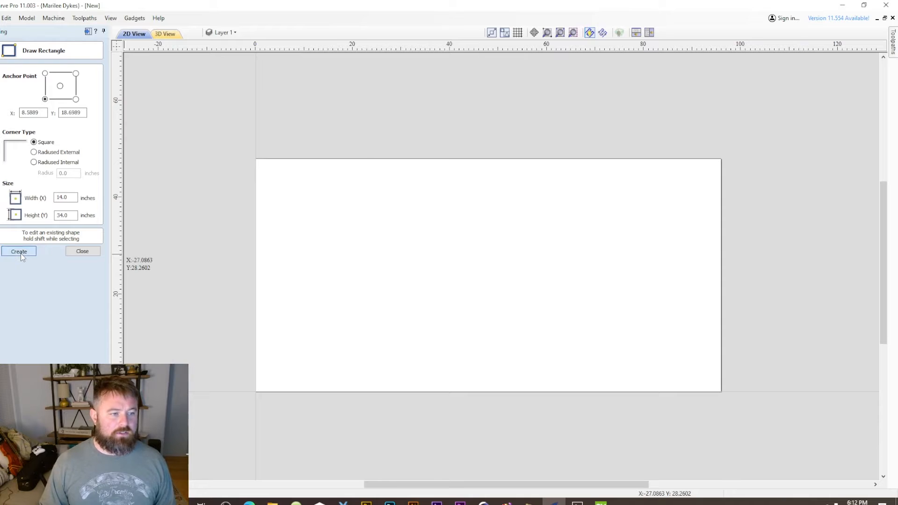
{"action": "left_click", "coordinate": [19, 252]}
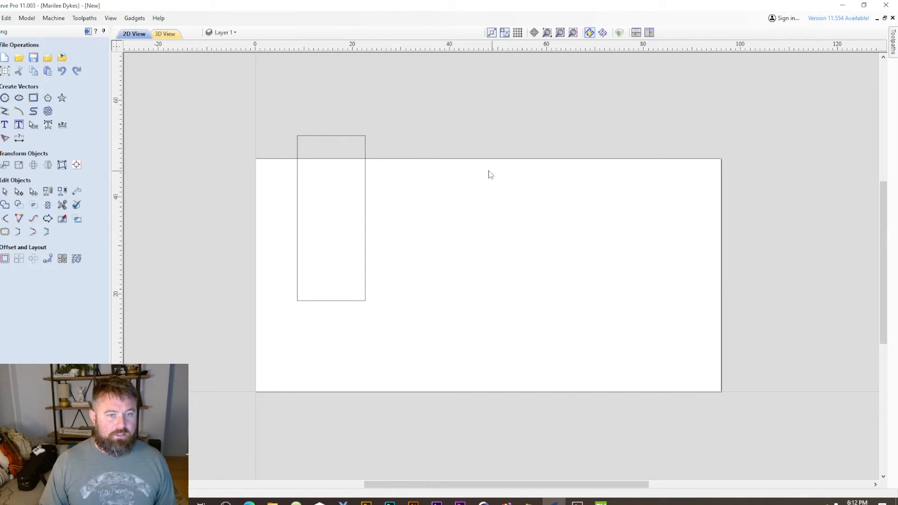
{"action": "left_click", "coordinate": [330, 219]}
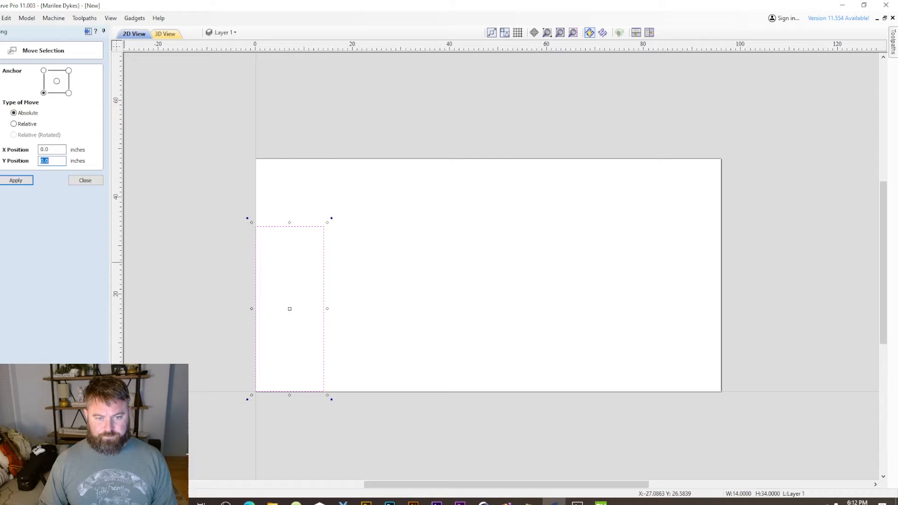
{"action": "left_click", "coordinate": [85, 179]}
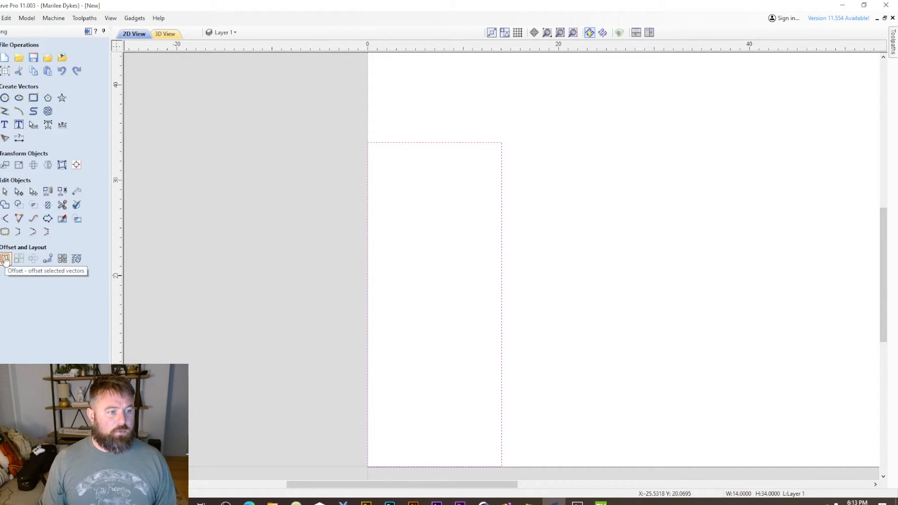
Offset the door rectangle inwards by 2.25 inches to form the inner panel, then begin a vector import.
{"action": "left_click", "coordinate": [6, 258]}
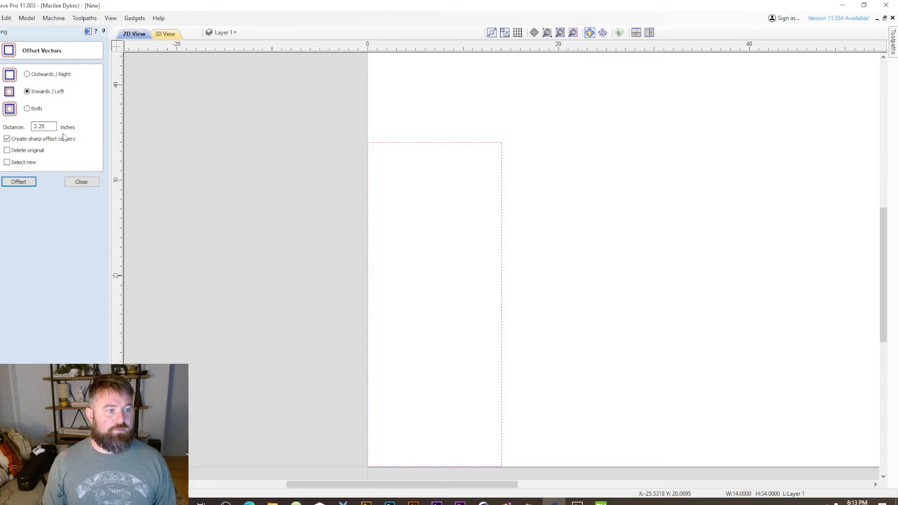
{"action": "left_click", "coordinate": [18, 182]}
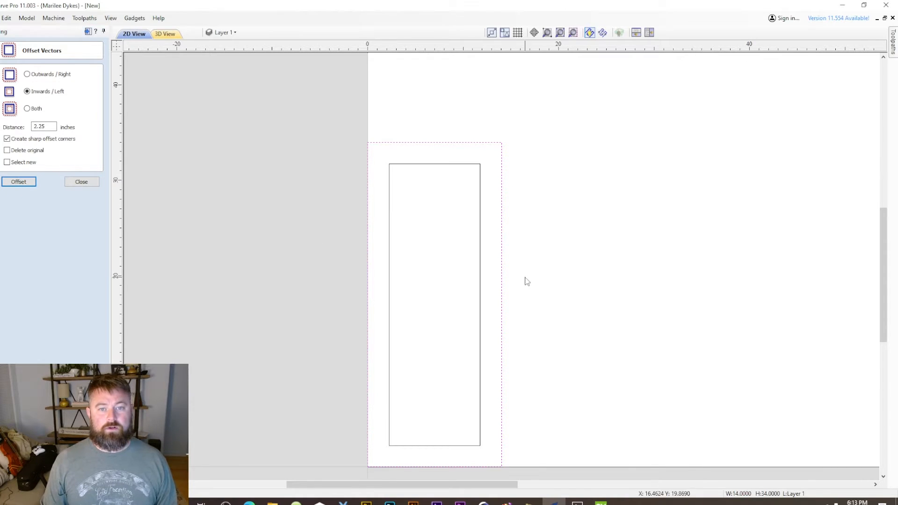
{"action": "left_click", "coordinate": [81, 182]}
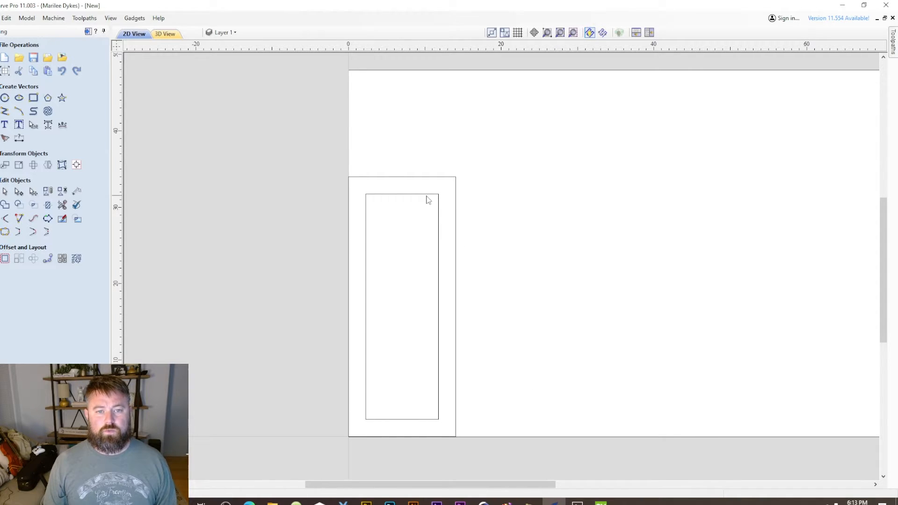
{"action": "mouse_move", "coordinate": [415, 247]}
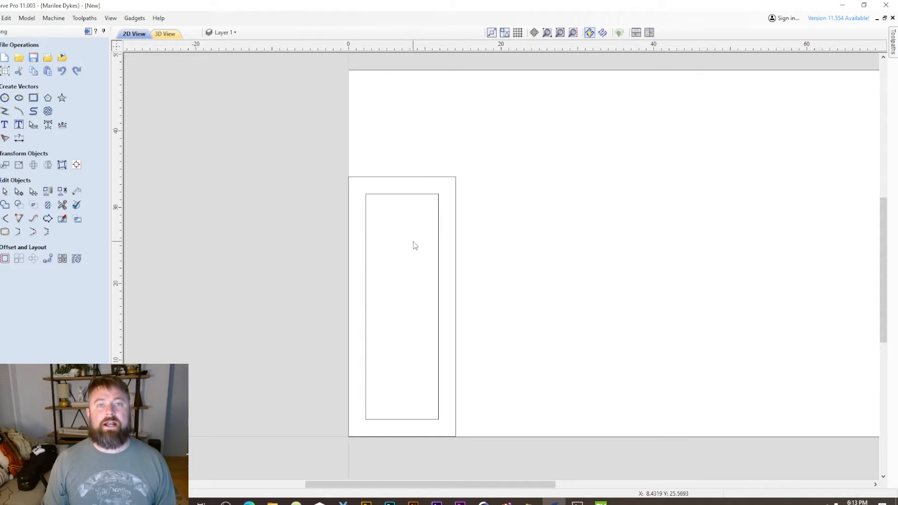
{"action": "mouse_move", "coordinate": [404, 245]}
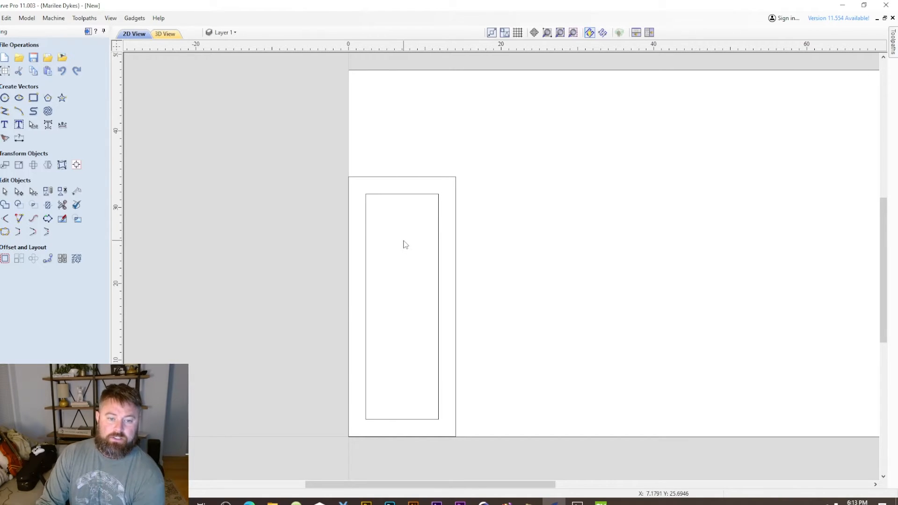
{"action": "mouse_move", "coordinate": [400, 252]}
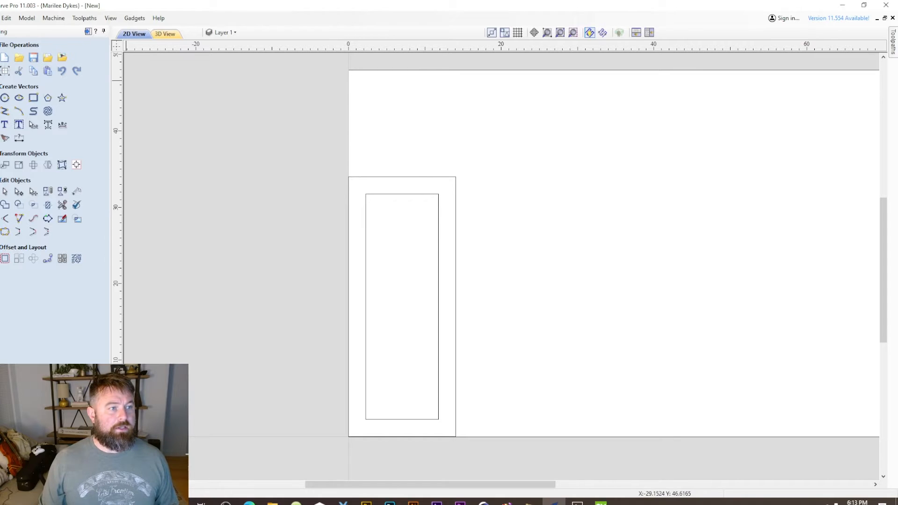
{"action": "left_click", "coordinate": [5, 17]}
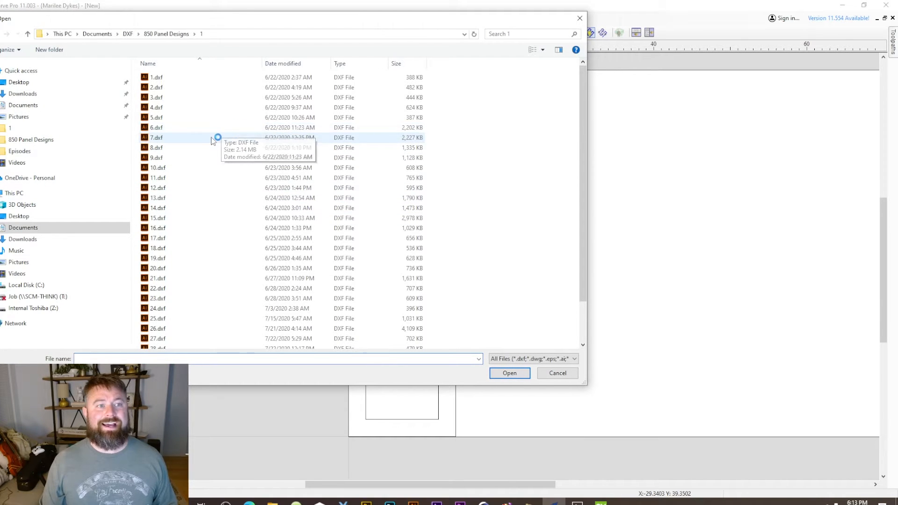
Import a DXF panel design from the 850 Panel Designs folder into the job.
{"action": "left_click", "coordinate": [508, 373]}
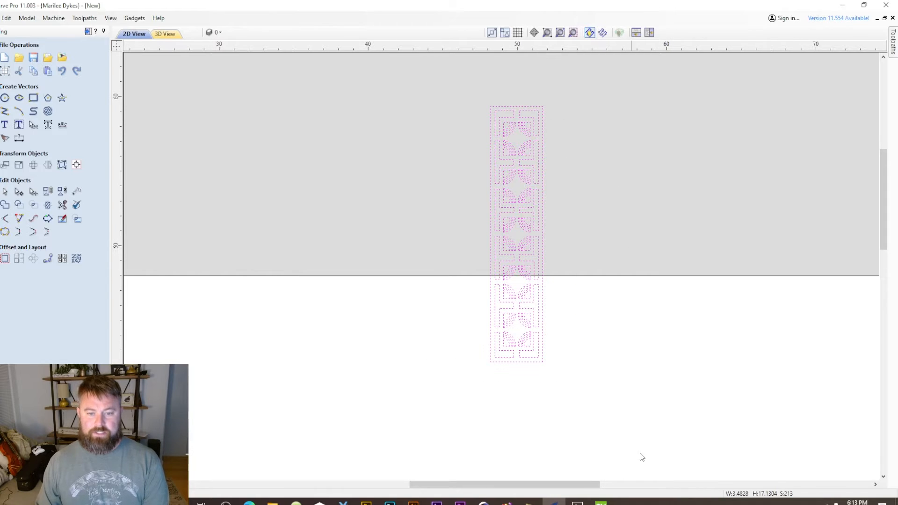
{"action": "left_click", "coordinate": [4, 165]}
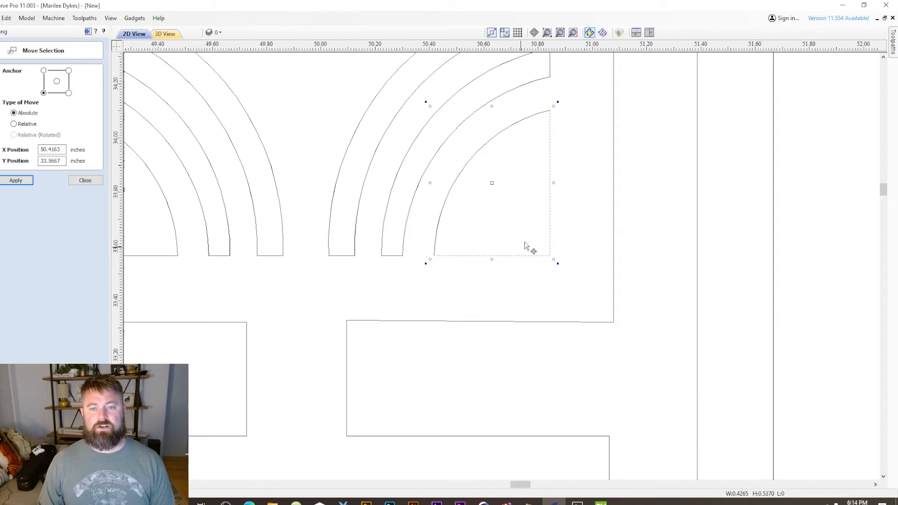
Join the pattern's open quarter-circle and arc segments into closed shapes with Join Vectors.
{"action": "left_click", "coordinate": [16, 180]}
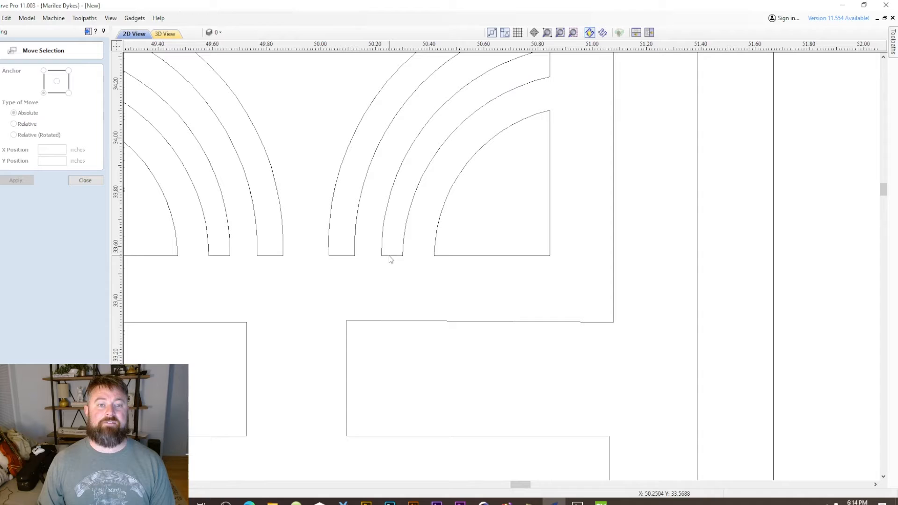
{"action": "left_click", "coordinate": [391, 255]}
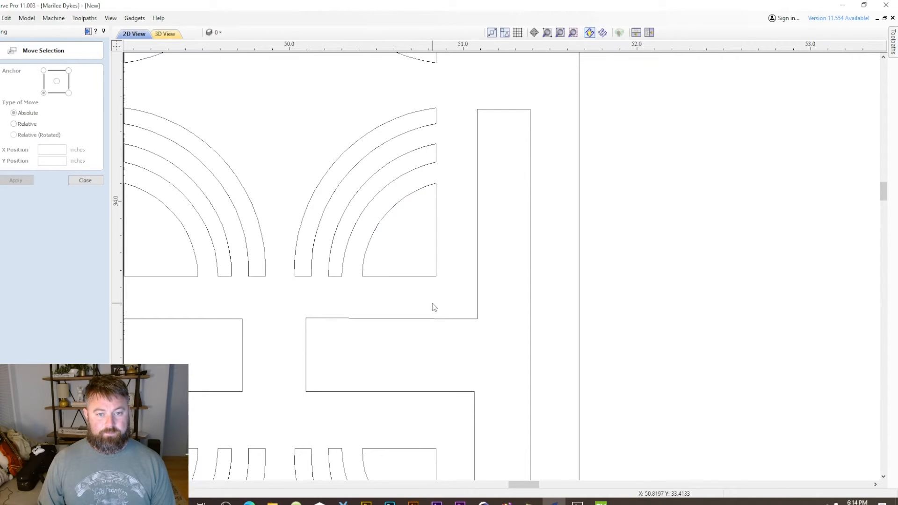
{"action": "left_click", "coordinate": [398, 229]}
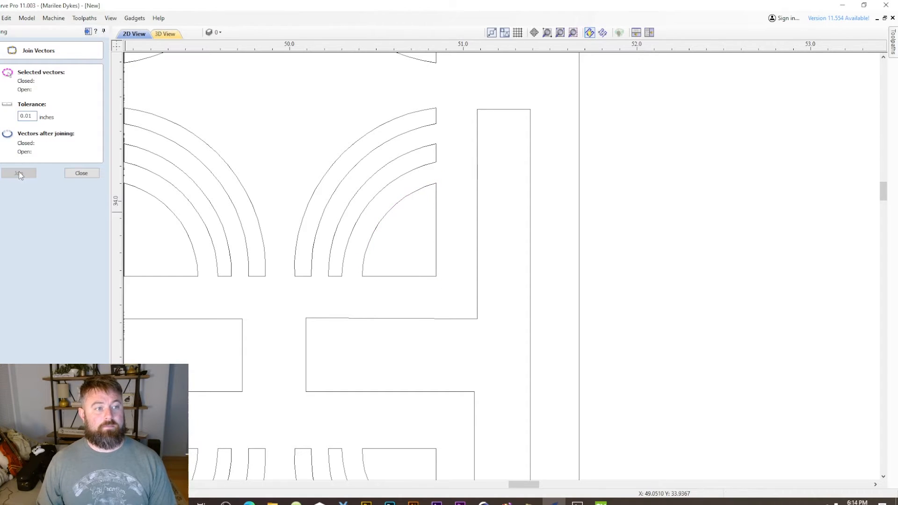
{"action": "left_click", "coordinate": [81, 173]}
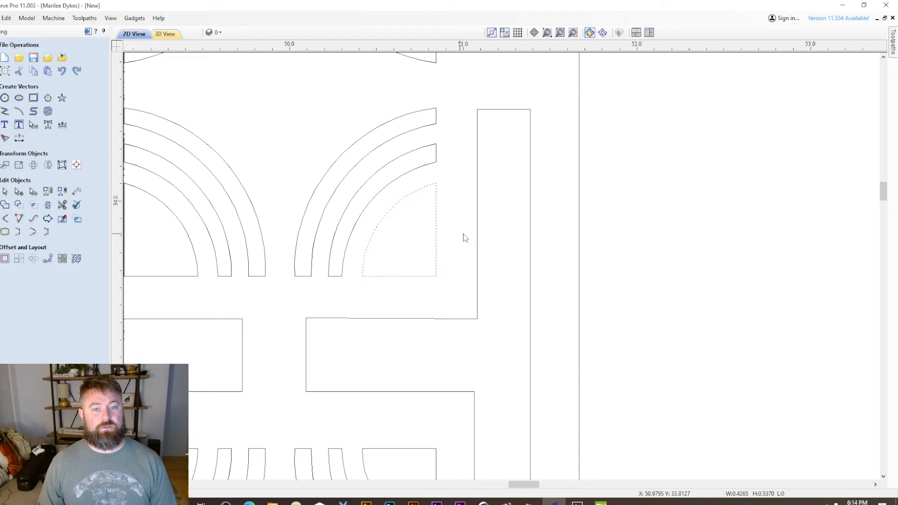
{"action": "left_click", "coordinate": [409, 202]}
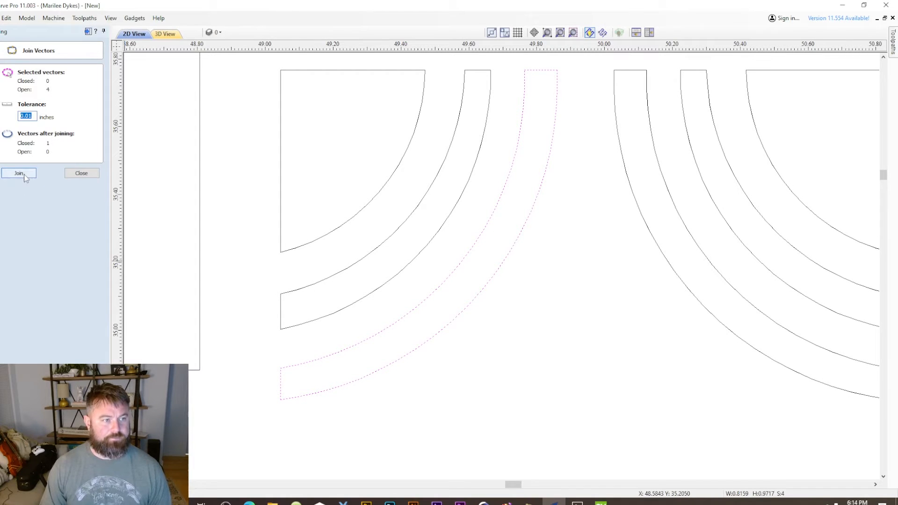
{"action": "left_click", "coordinate": [19, 173]}
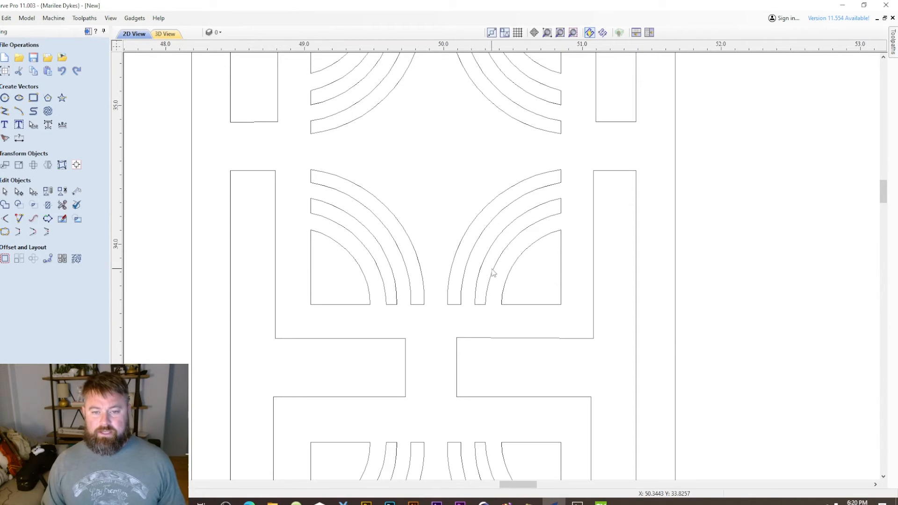
{"action": "mouse_move", "coordinate": [477, 246]}
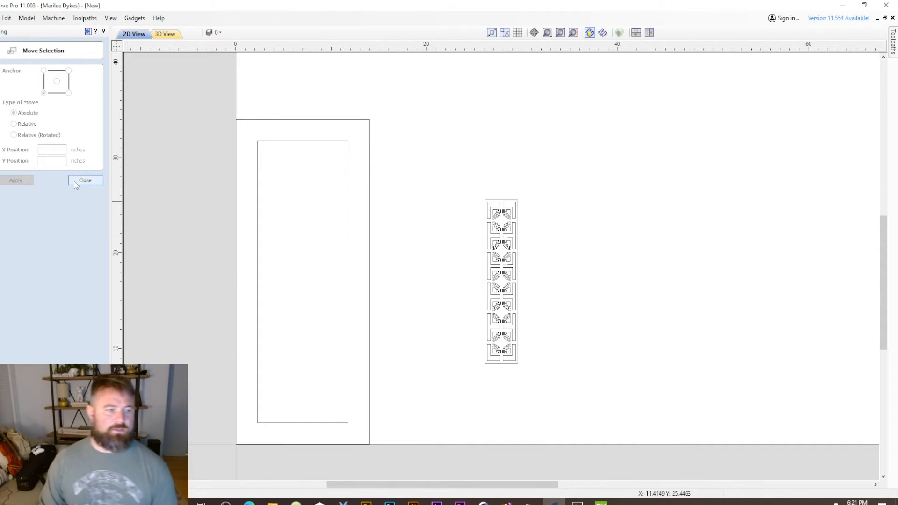
Measure the inner rectangle's height at about 28.27 inches with Measure / Inspect.
{"action": "left_click", "coordinate": [85, 180]}
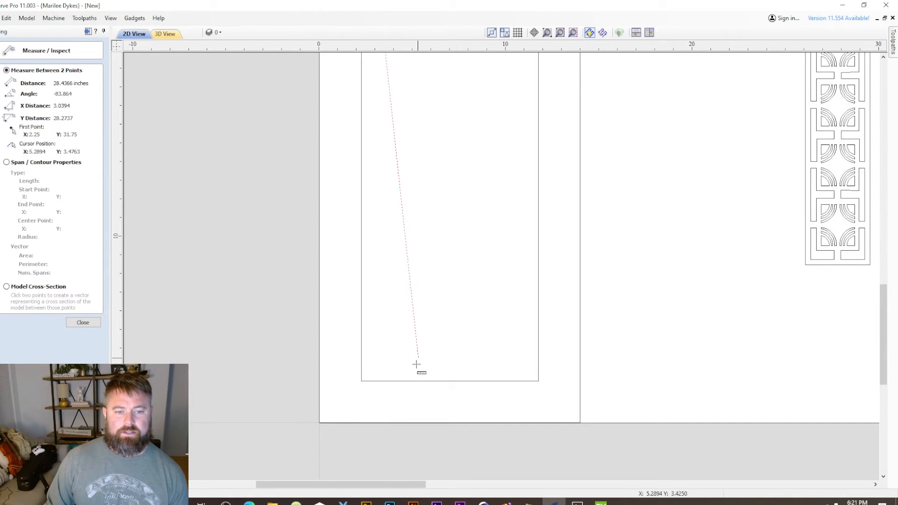
{"action": "left_click", "coordinate": [360, 380]}
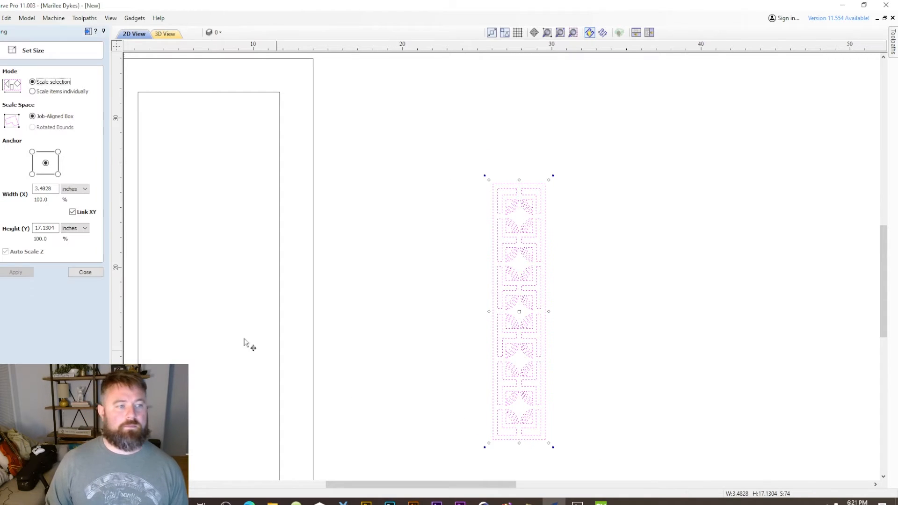
Resize the pattern to width 9.5 and height 29 inches with Link XY turned off.
{"action": "left_click", "coordinate": [73, 211]}
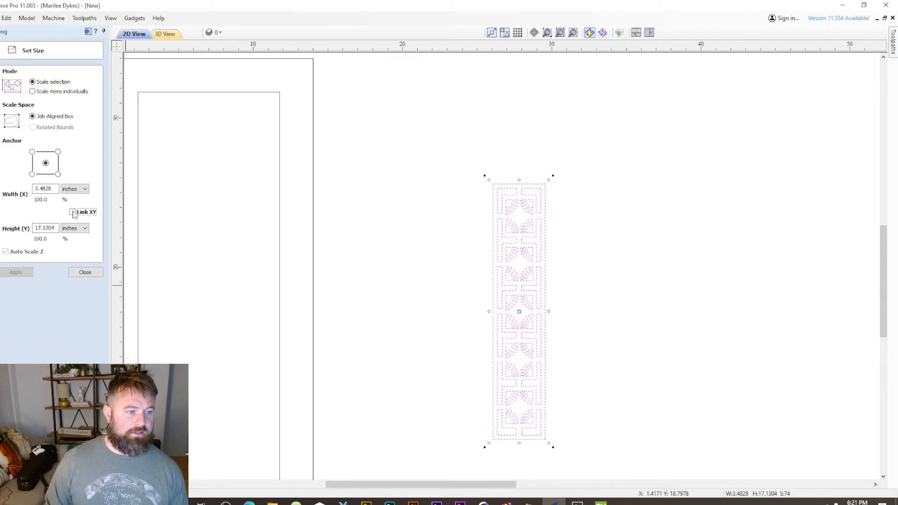
{"action": "left_click", "coordinate": [45, 189]}
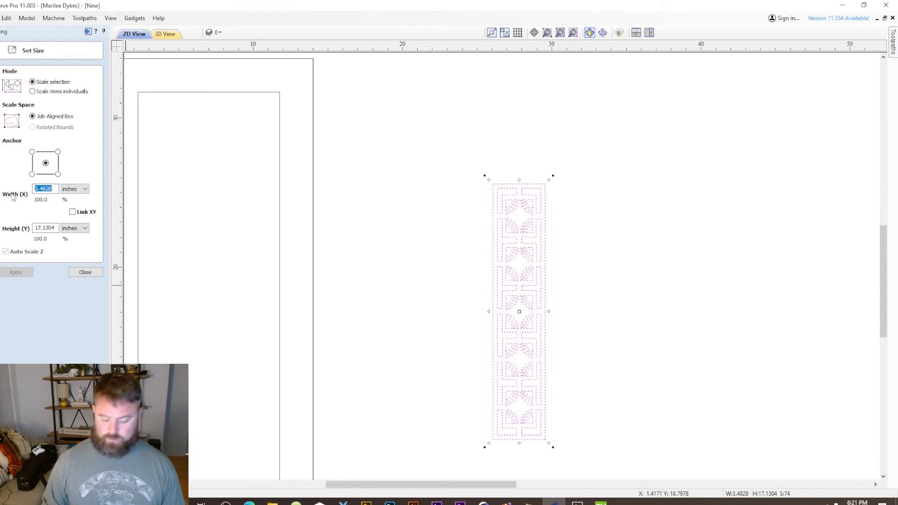
{"action": "type", "text": "9.5"}
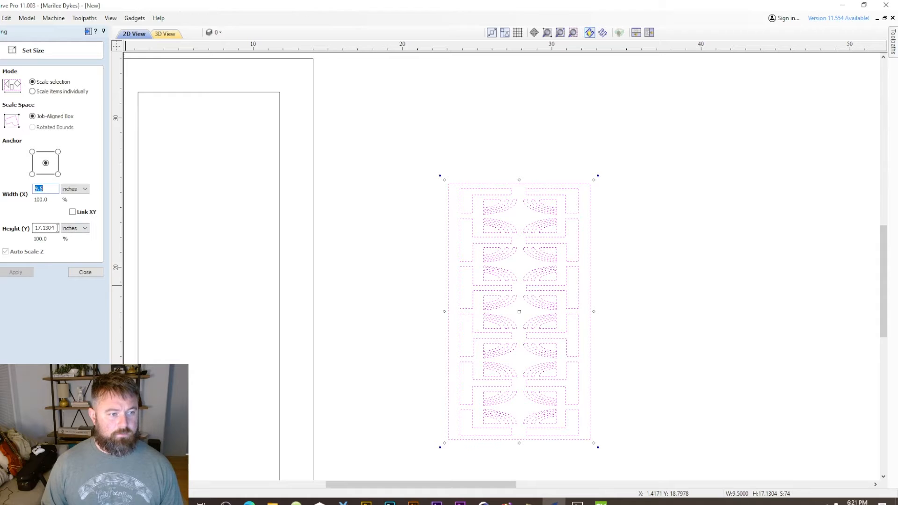
{"action": "type", "text": "29"}
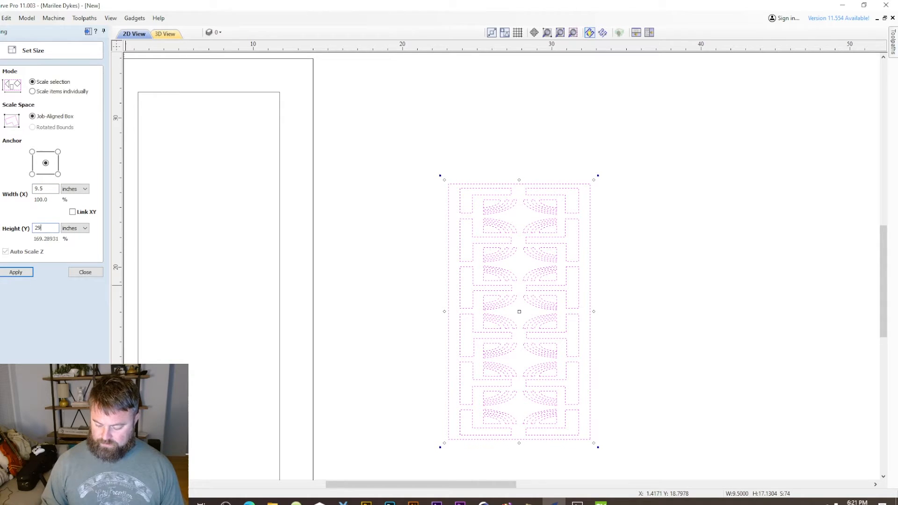
{"action": "left_click", "coordinate": [16, 273]}
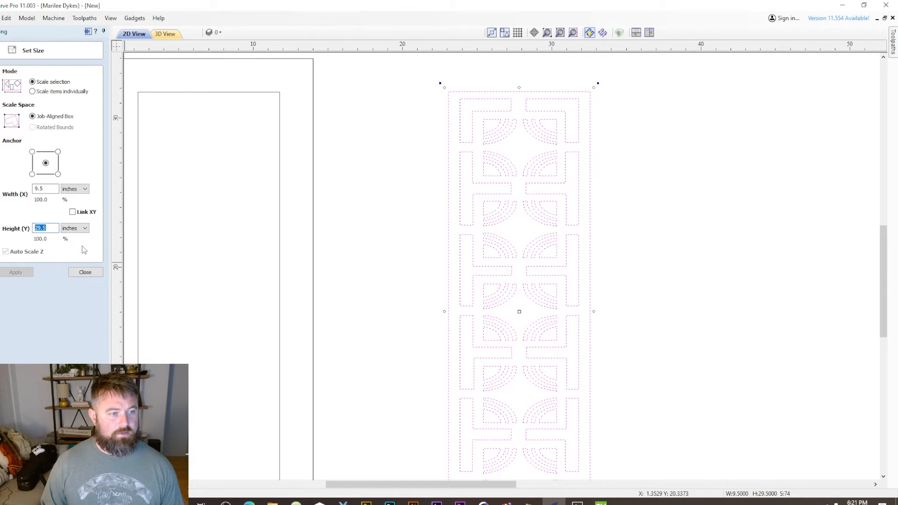
{"action": "left_click", "coordinate": [85, 271]}
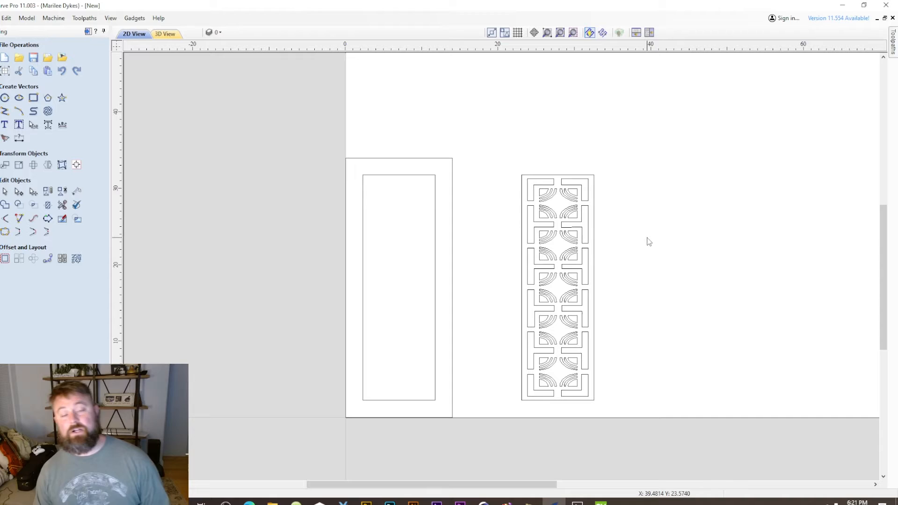
{"action": "mouse_move", "coordinate": [436, 338]}
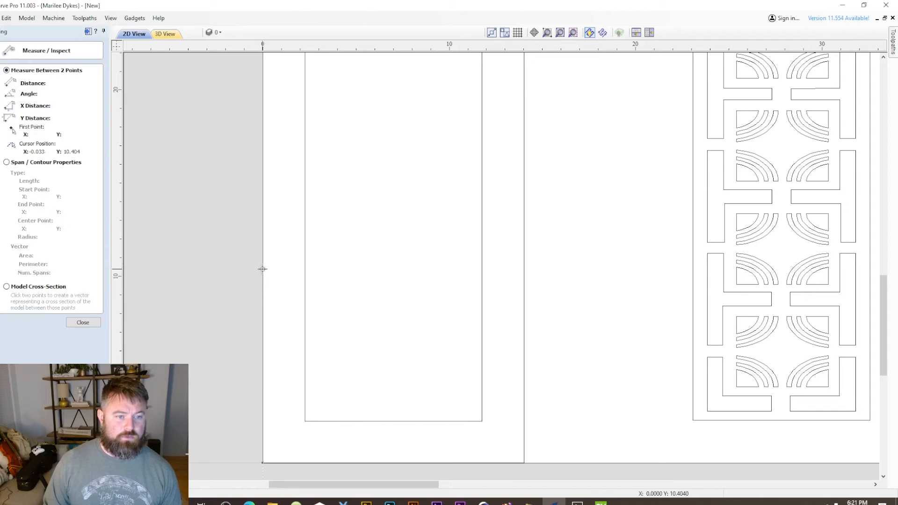
{"action": "left_click", "coordinate": [84, 322]}
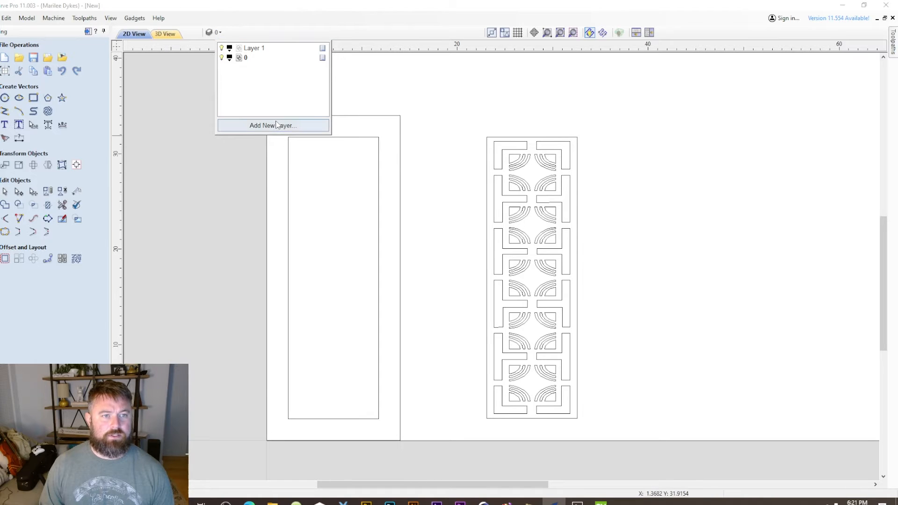
Create a layer named Base and move the door outline rectangles onto it.
{"action": "left_click", "coordinate": [272, 125]}
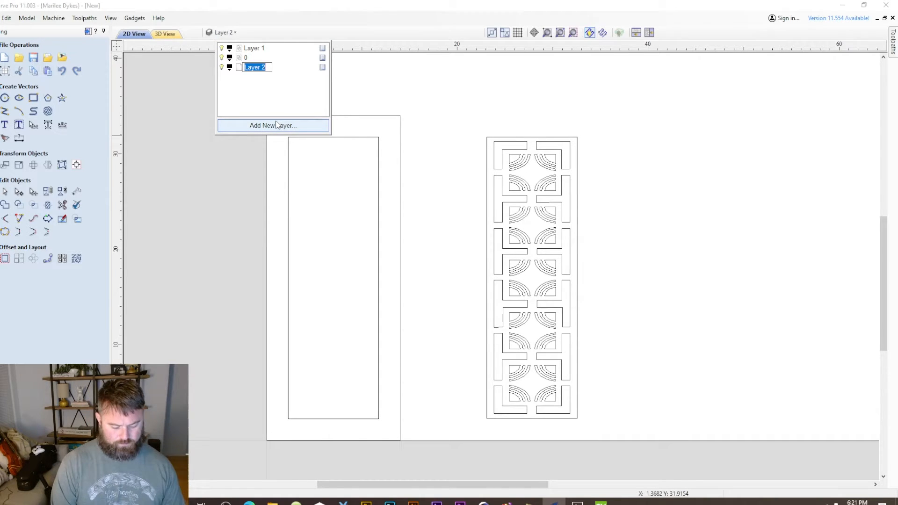
{"action": "type", "text": "Base"}
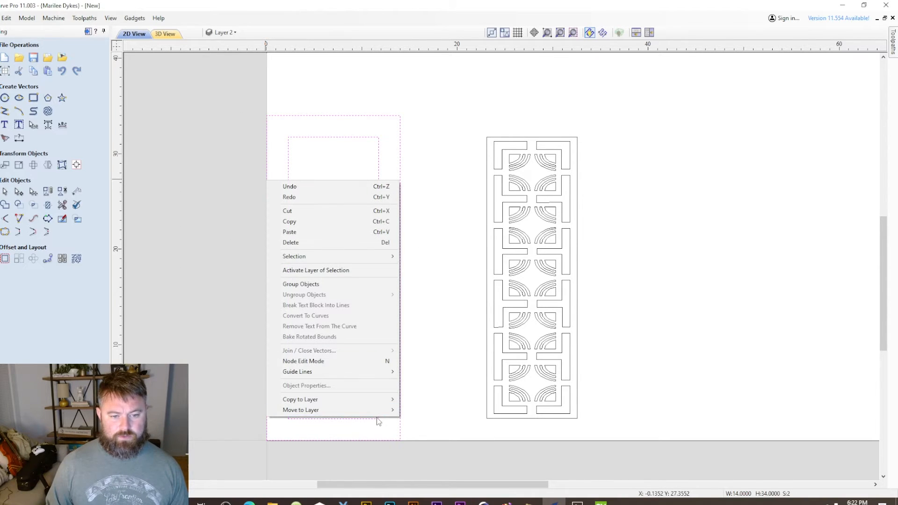
{"action": "mouse_move", "coordinate": [301, 409]}
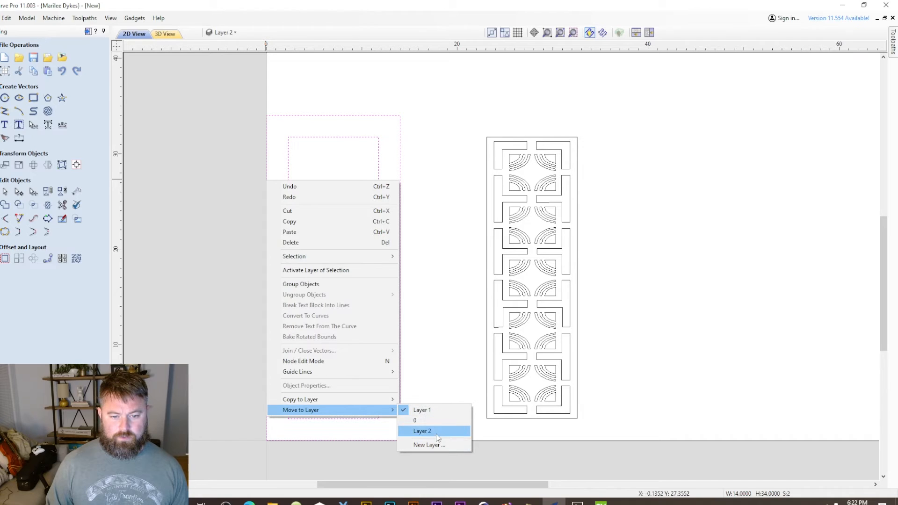
{"action": "left_click", "coordinate": [422, 430]}
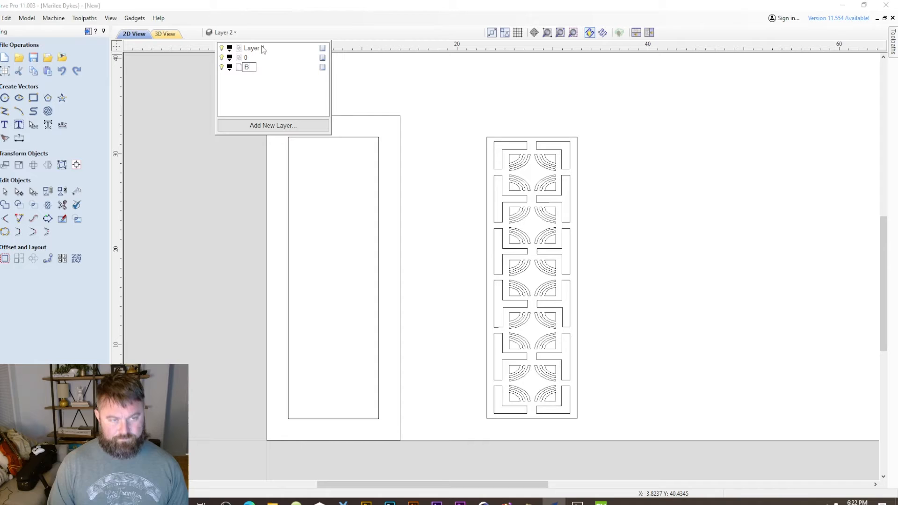
{"action": "type", "text": "Base"}
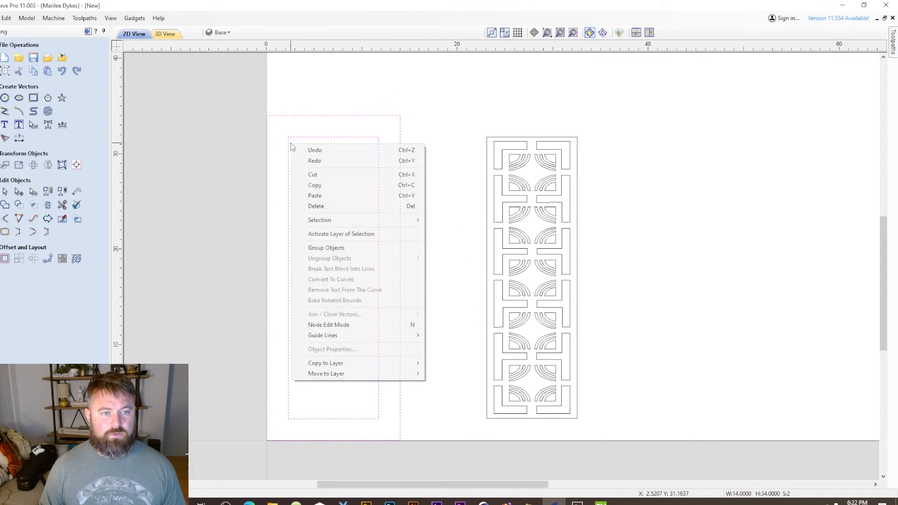
{"action": "mouse_move", "coordinate": [326, 373]}
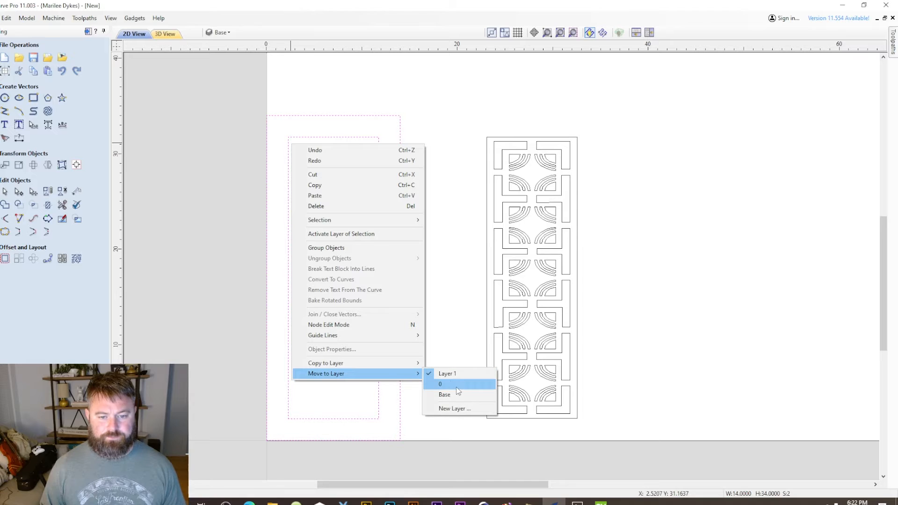
{"action": "left_click", "coordinate": [440, 384]}
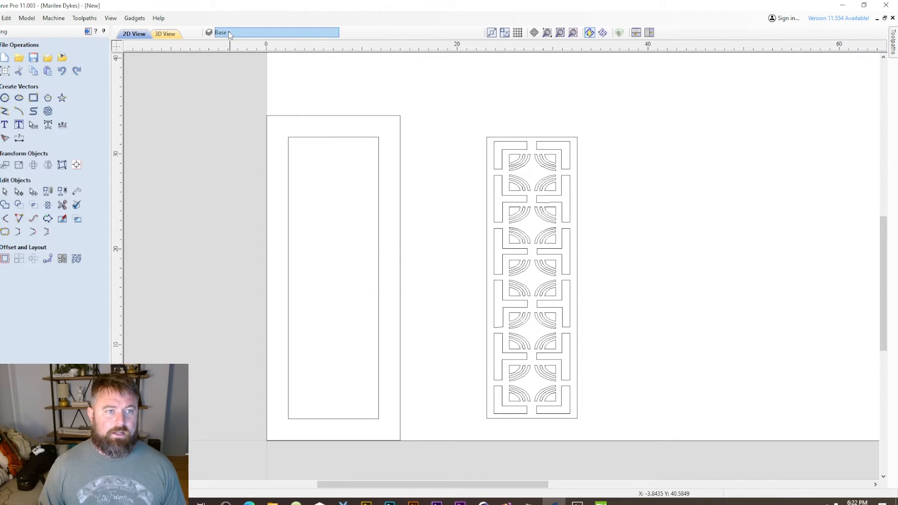
Create a layer named Design 1 and move the imported pattern onto it.
{"action": "left_click", "coordinate": [272, 126]}
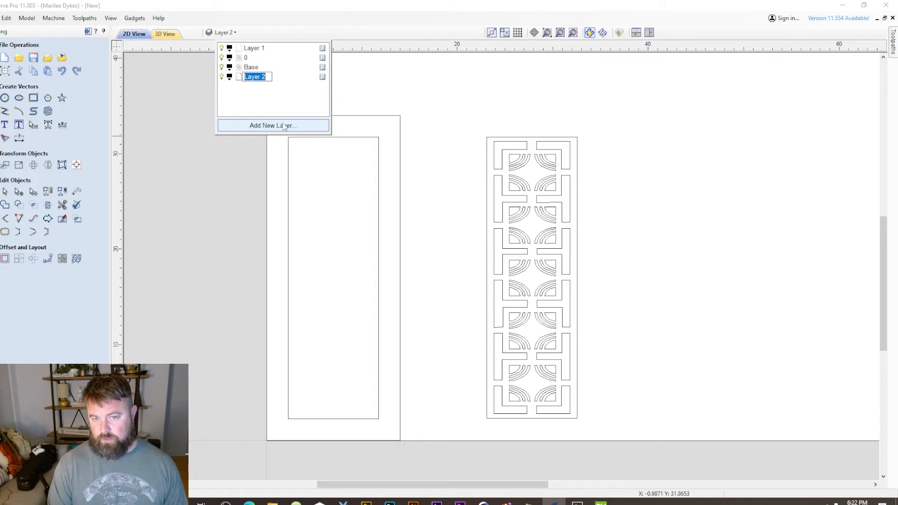
{"action": "type", "text": "Design 1"}
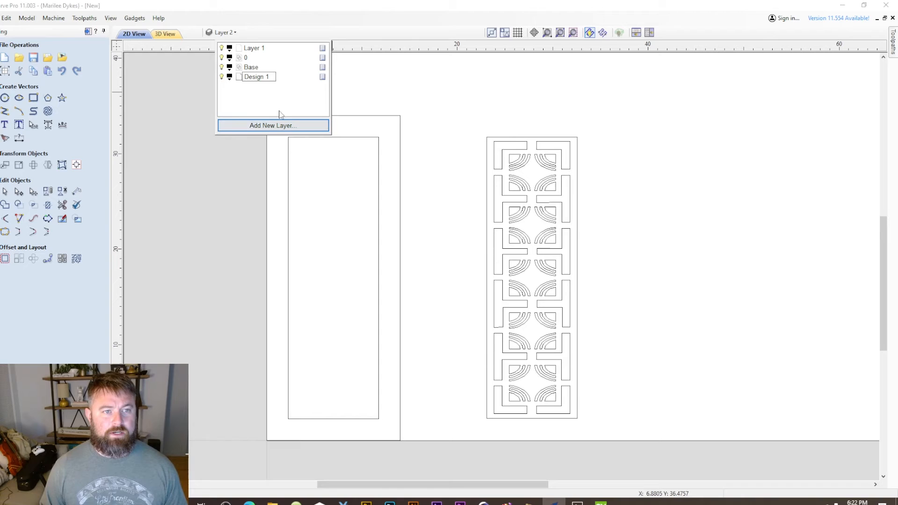
{"action": "left_click", "coordinate": [228, 75]}
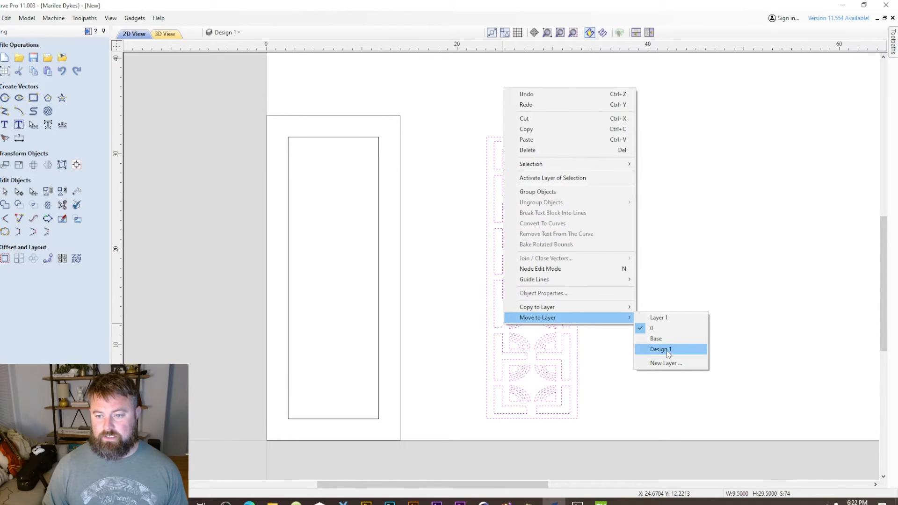
{"action": "left_click", "coordinate": [660, 349]}
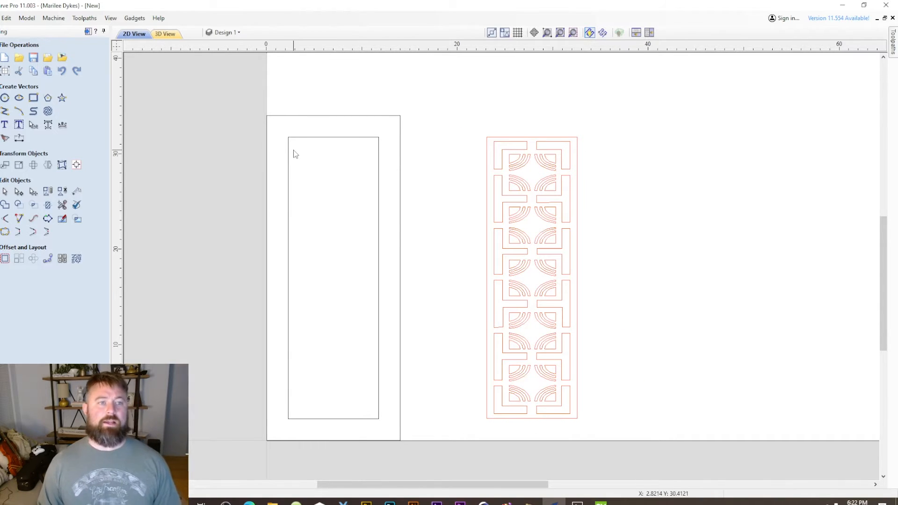
{"action": "mouse_move", "coordinate": [590, 261]}
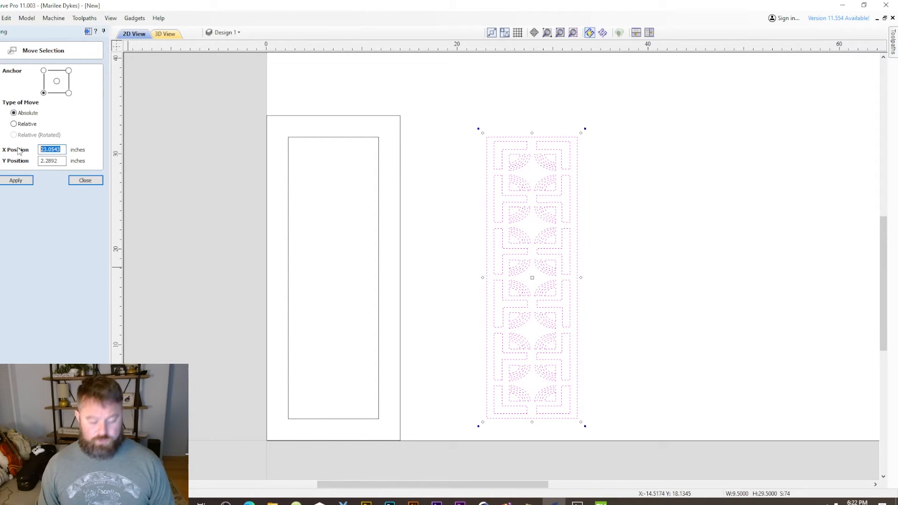
Move the pattern so its bottom-left corner sits at absolute X 2.25, Y 2.25 inches.
{"action": "type", "text": "2.25"}
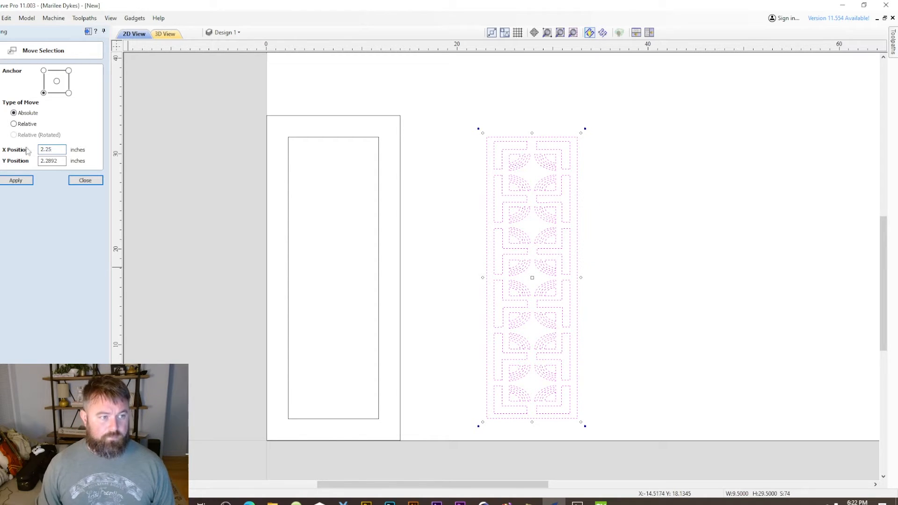
{"action": "triple_click", "coordinate": [52, 160]}
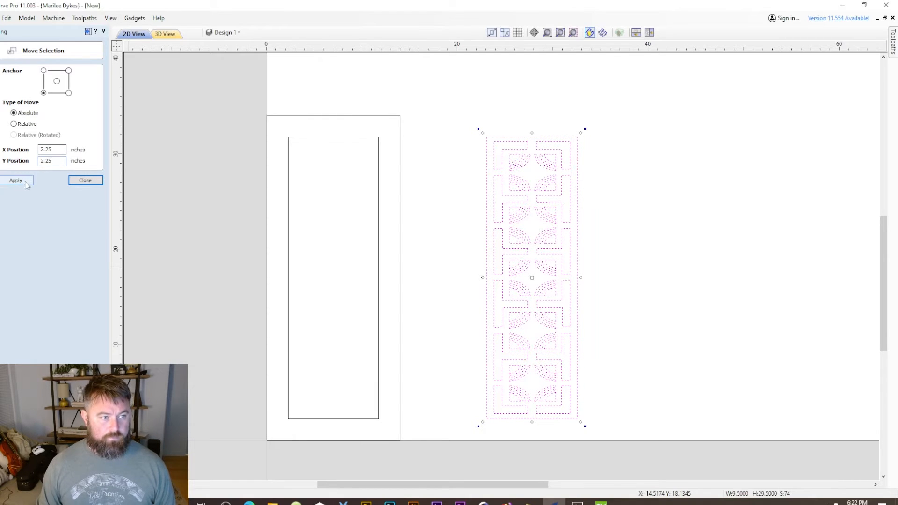
{"action": "left_click", "coordinate": [16, 180]}
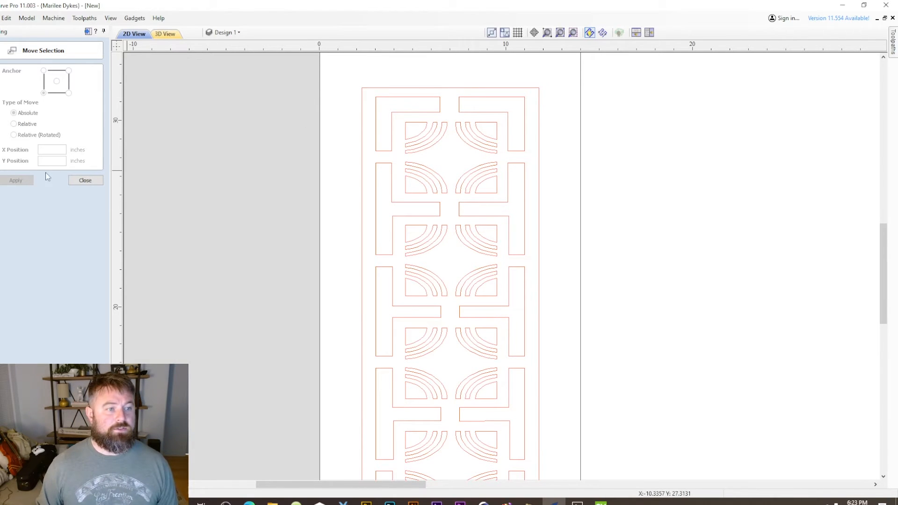
{"action": "left_click", "coordinate": [85, 180]}
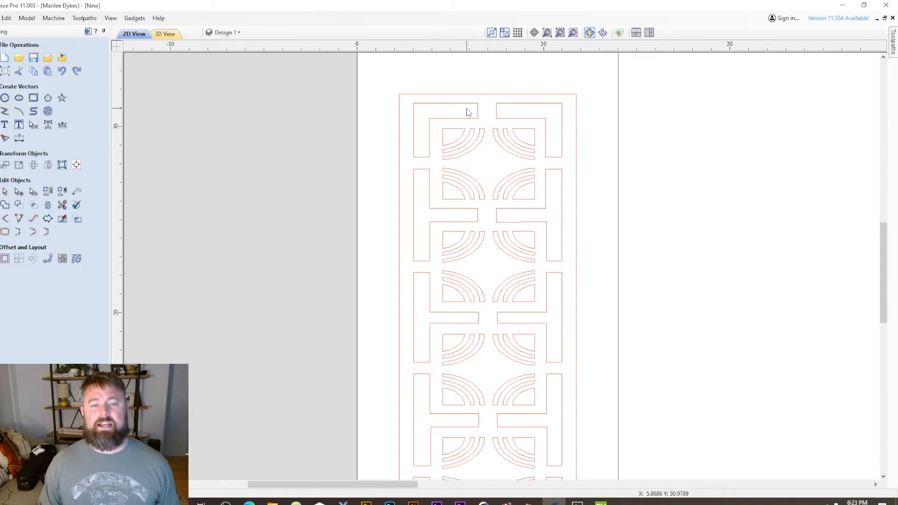
{"action": "mouse_move", "coordinate": [560, 113]}
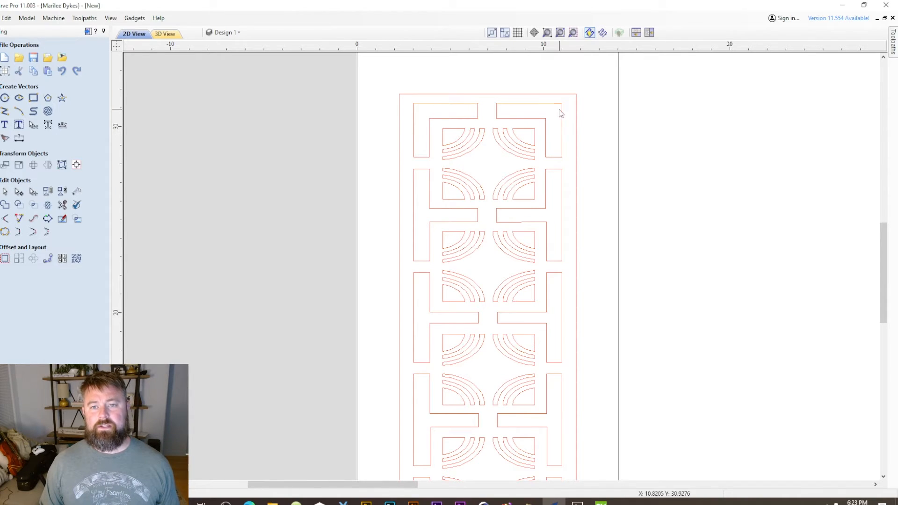
{"action": "mouse_move", "coordinate": [467, 185]}
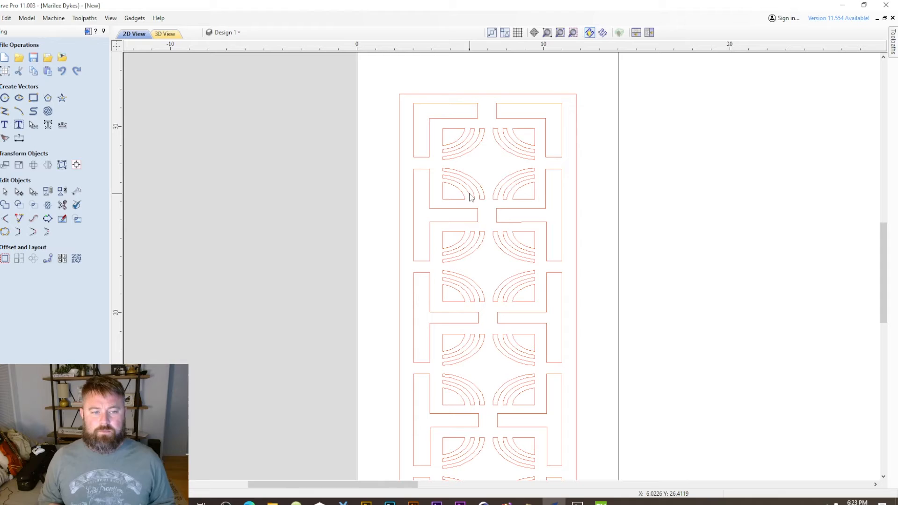
{"action": "mouse_move", "coordinate": [602, 428]}
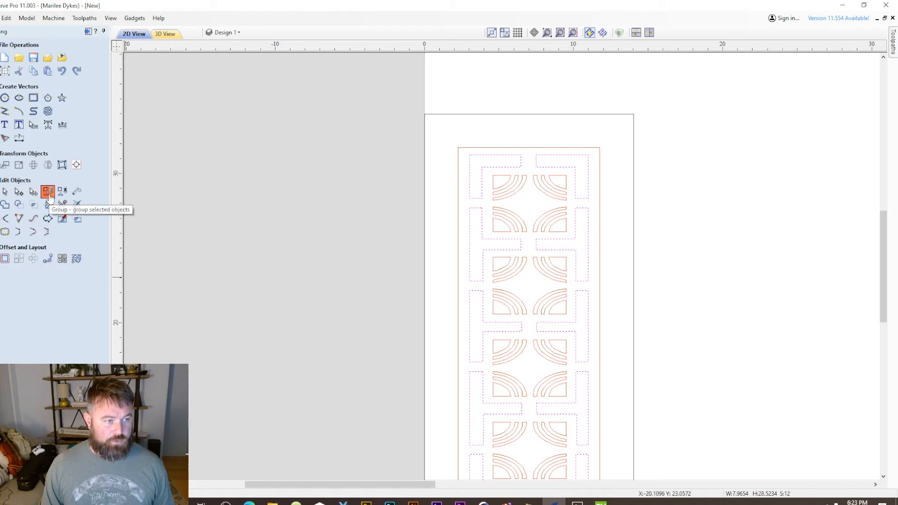
Group the bracket outlines and move them to the Design 2 layer.
{"action": "left_click", "coordinate": [48, 191]}
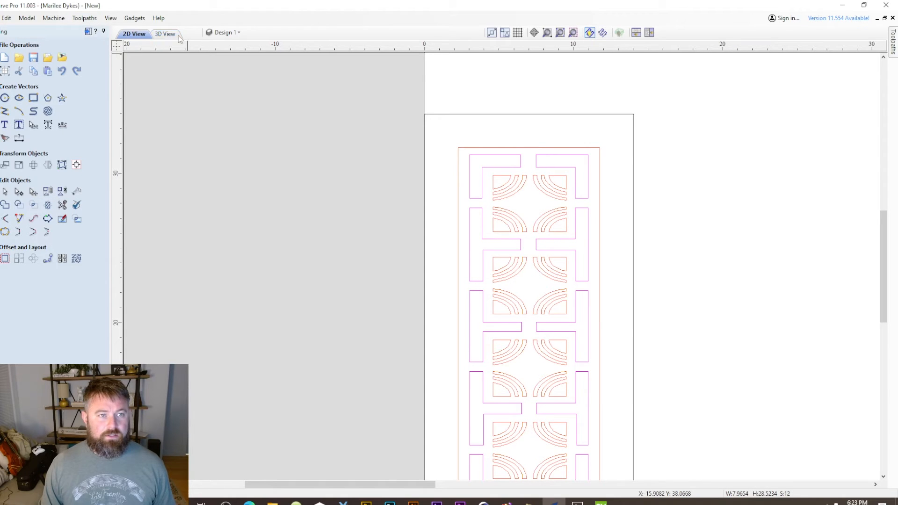
{"action": "left_click", "coordinate": [274, 126]}
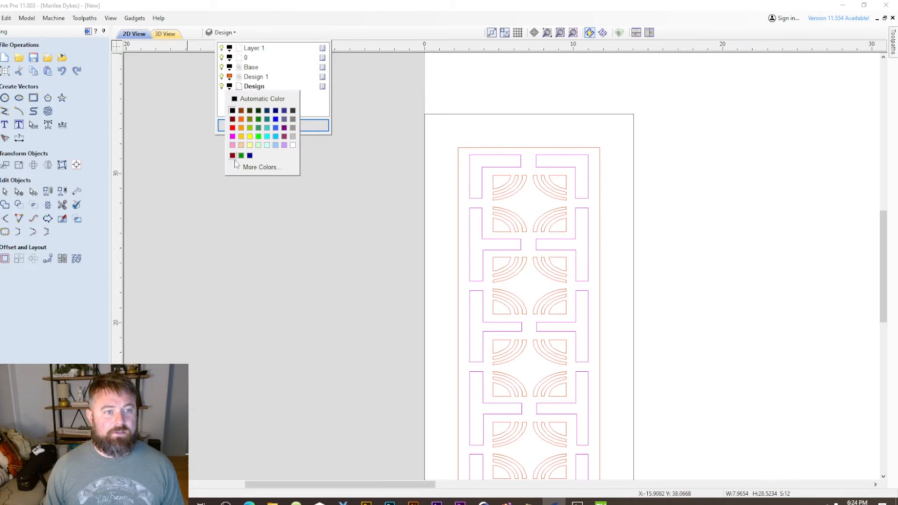
{"action": "mouse_move", "coordinate": [275, 137]}
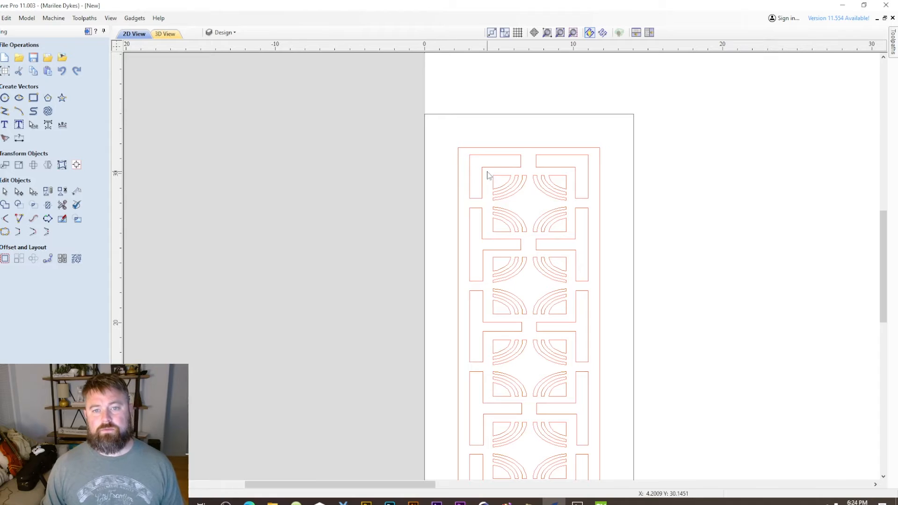
{"action": "right_click", "coordinate": [487, 175]}
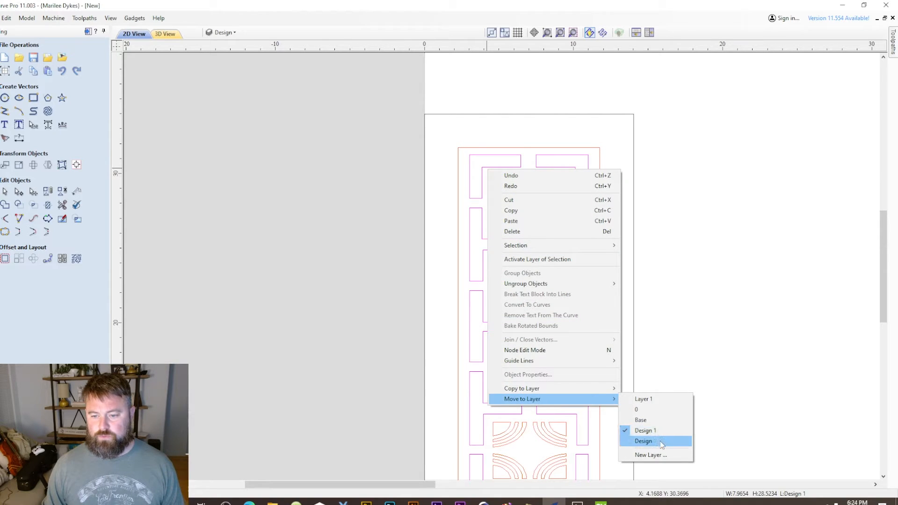
{"action": "left_click", "coordinate": [644, 441]}
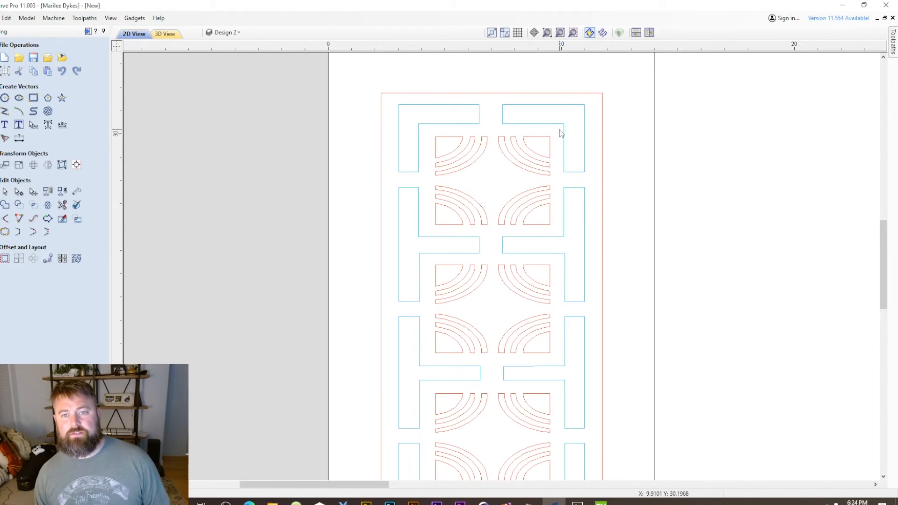
{"action": "mouse_move", "coordinate": [566, 184]}
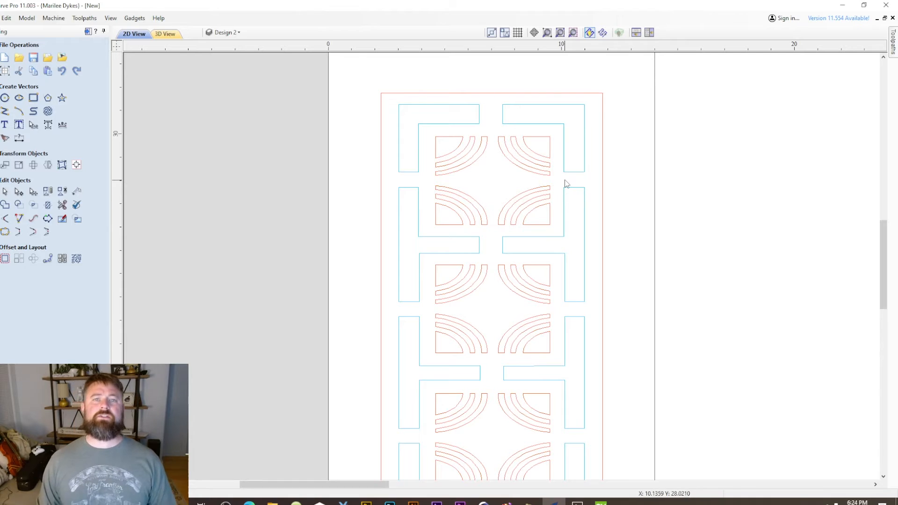
Group the selected curved arc shapes, leaving the whole door layout visible.
{"action": "left_click", "coordinate": [530, 146]}
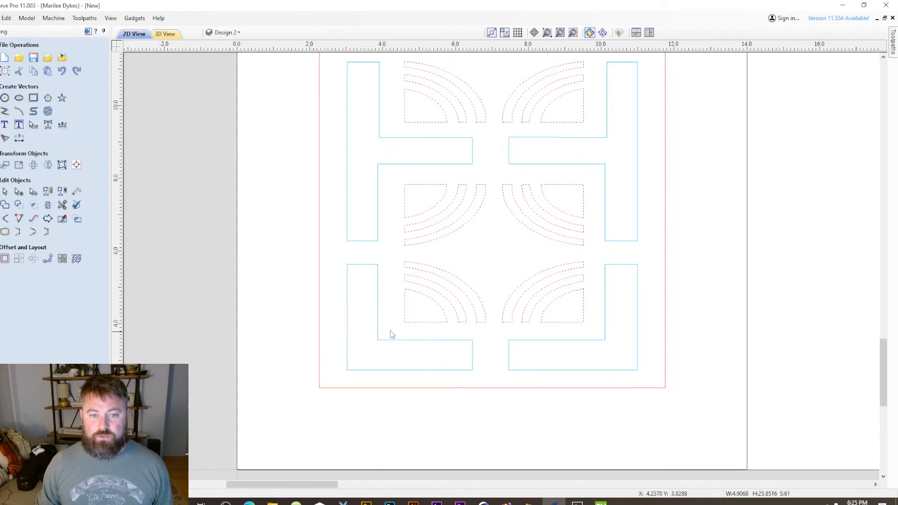
{"action": "left_click", "coordinate": [48, 191]}
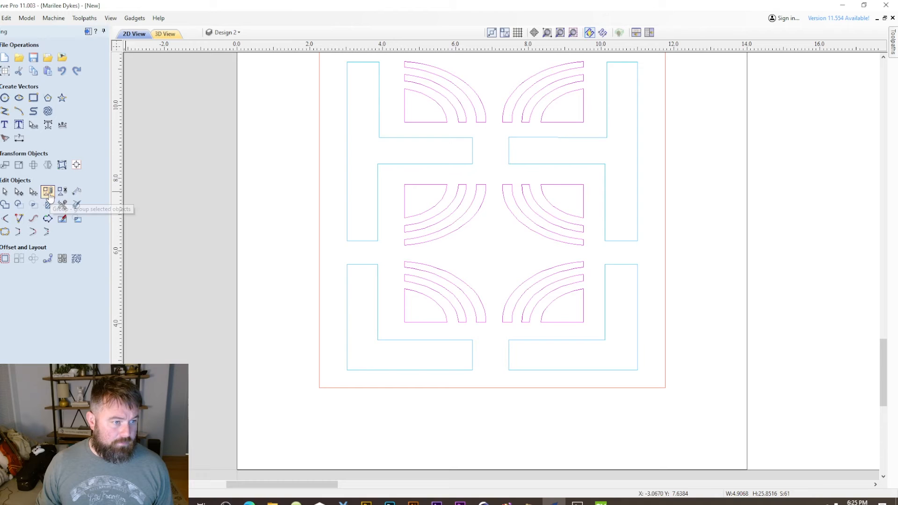
{"action": "left_click", "coordinate": [48, 190]}
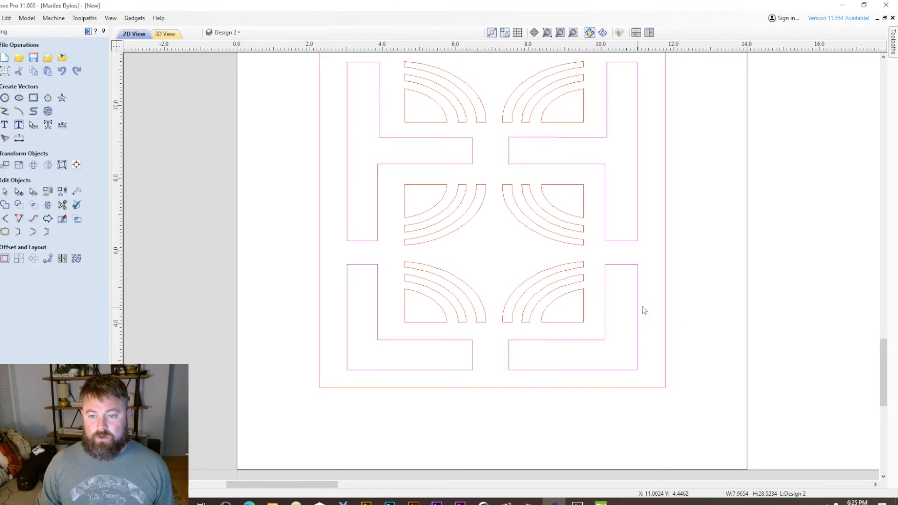
{"action": "scroll", "scroll_direction": "down", "scroll_amount": 3}
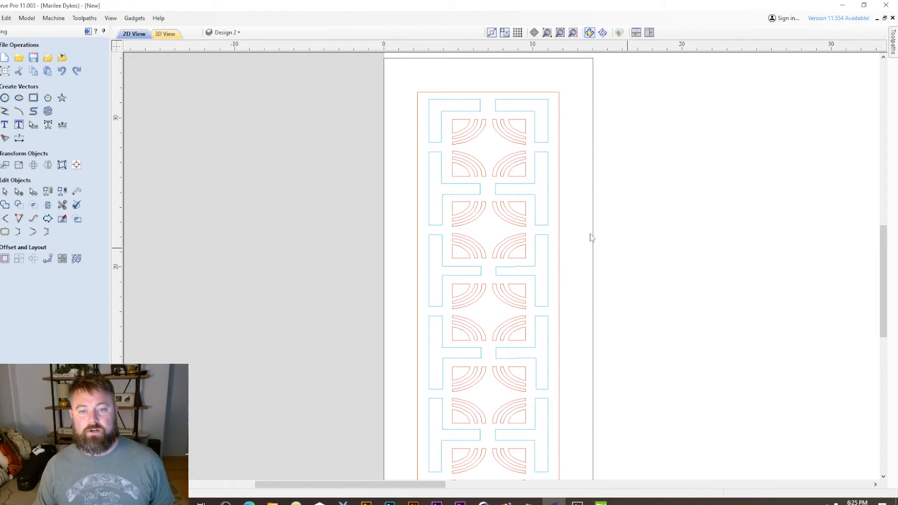
{"action": "mouse_move", "coordinate": [514, 180]}
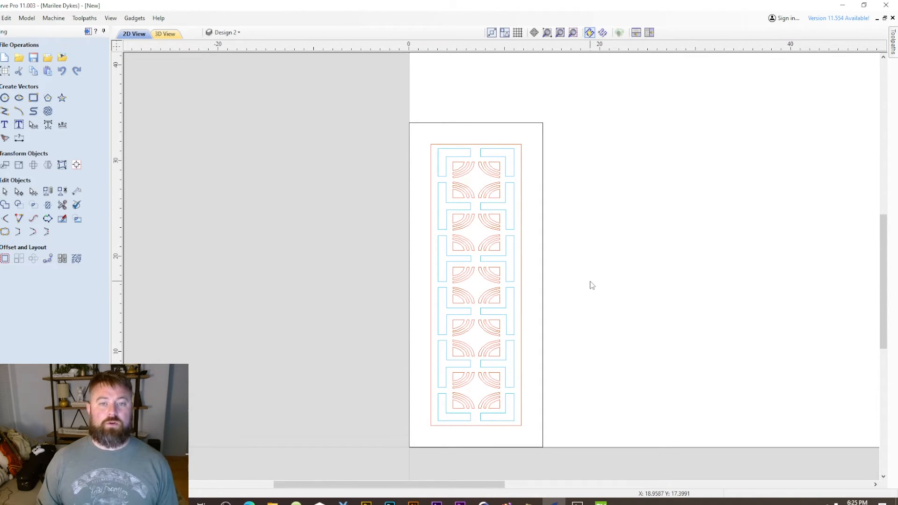
{"action": "mouse_move", "coordinate": [793, 448]}
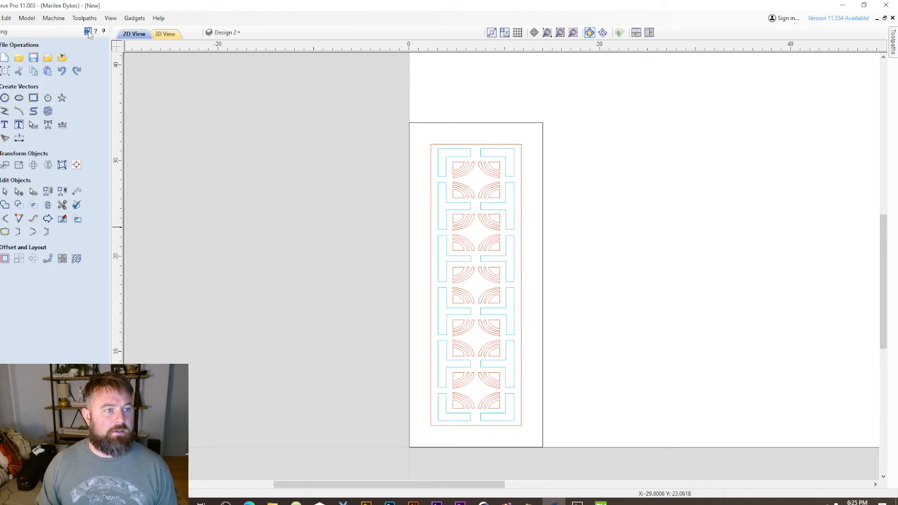
{"action": "mouse_move", "coordinate": [87, 31]}
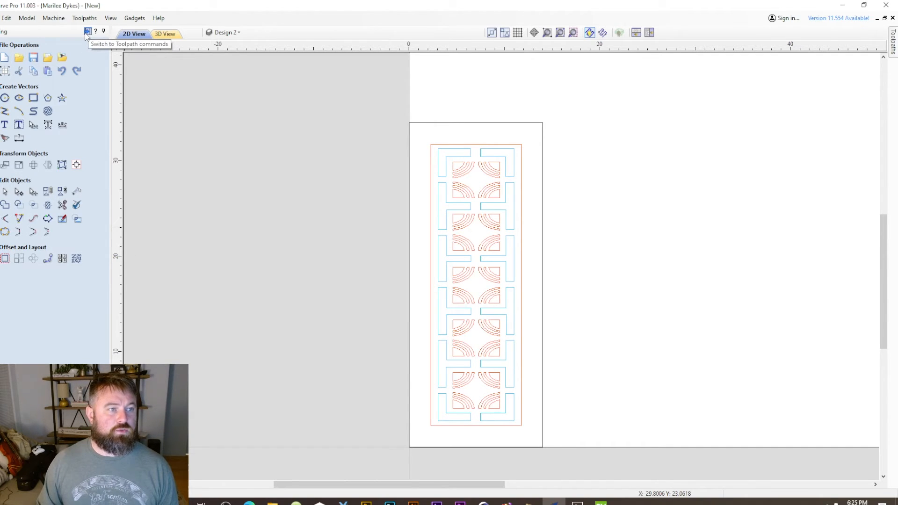
Switch to toolpath operations and begin a pocket toolpath for the bracket outlines.
{"action": "left_click", "coordinate": [87, 32]}
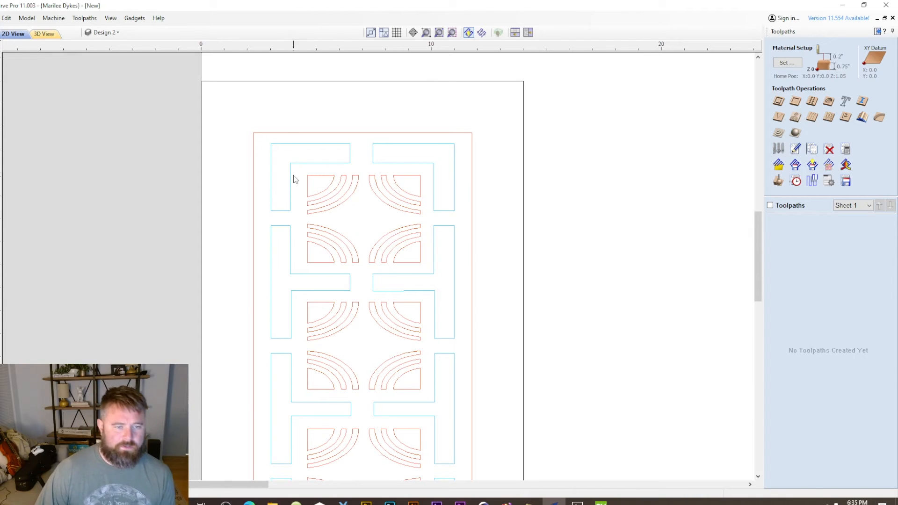
{"action": "mouse_move", "coordinate": [411, 189]}
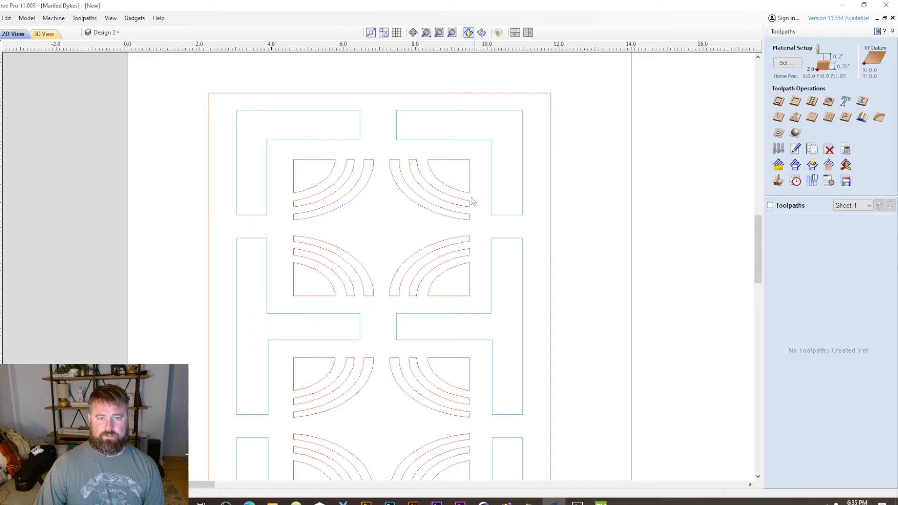
{"action": "left_click", "coordinate": [777, 133]}
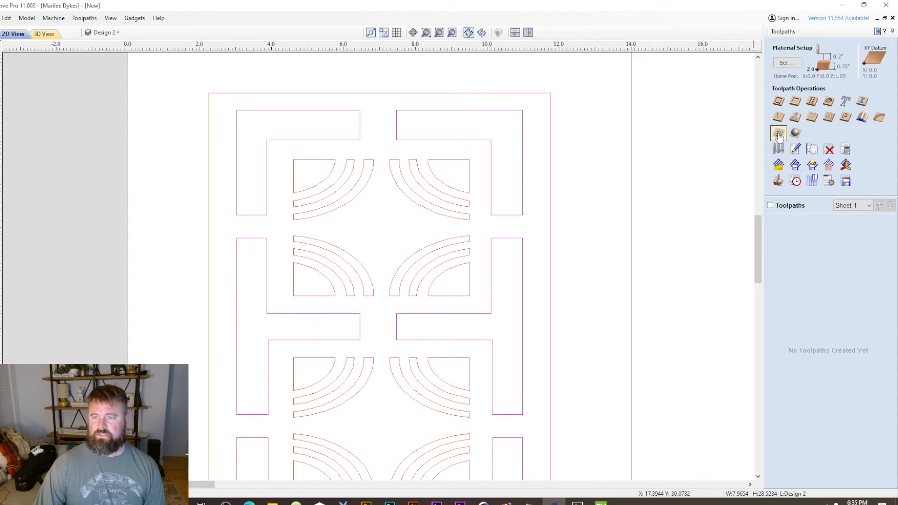
{"action": "left_click", "coordinate": [778, 133]}
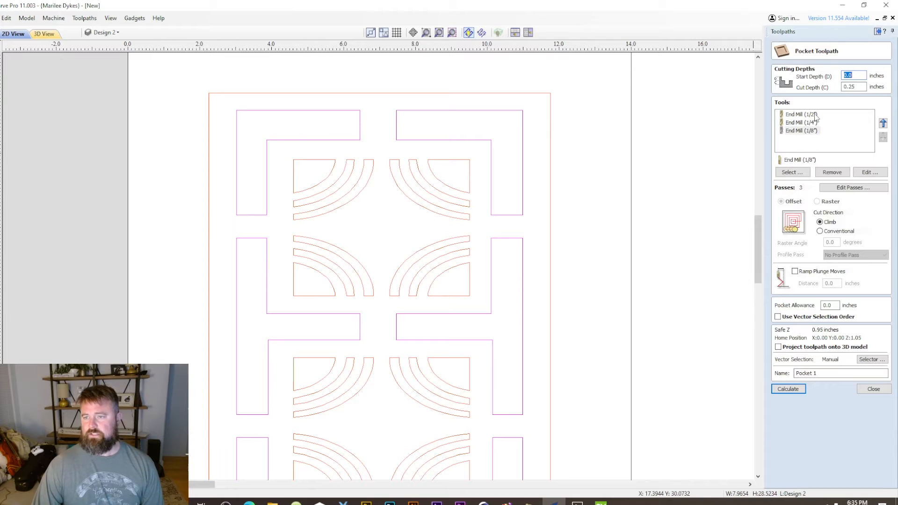
Remove the 1/2" end mill, keep 0.25 cut depth and calculate Pocket 1.
{"action": "left_click", "coordinate": [800, 115]}
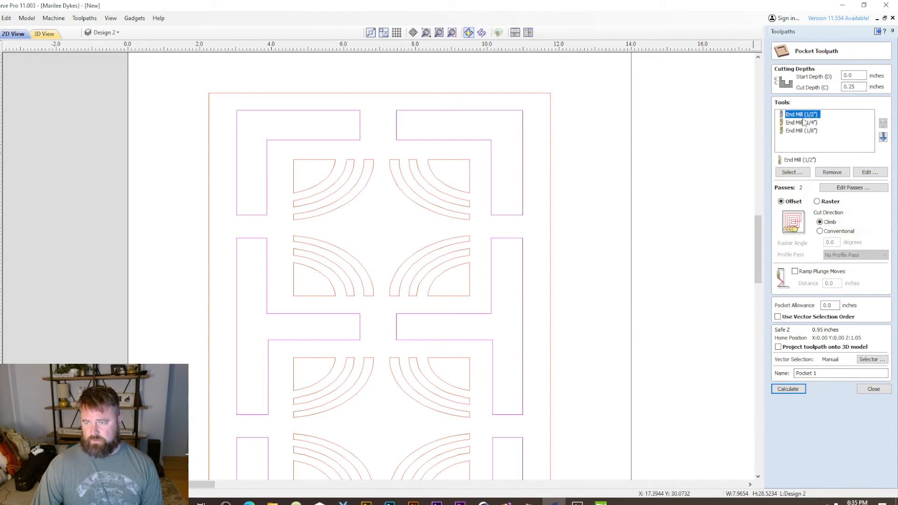
{"action": "mouse_move", "coordinate": [805, 143]}
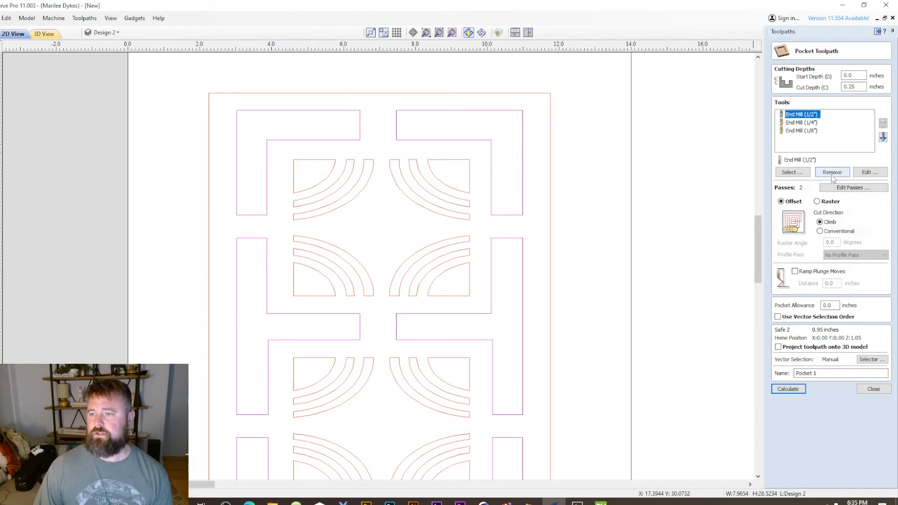
{"action": "left_click", "coordinate": [830, 172]}
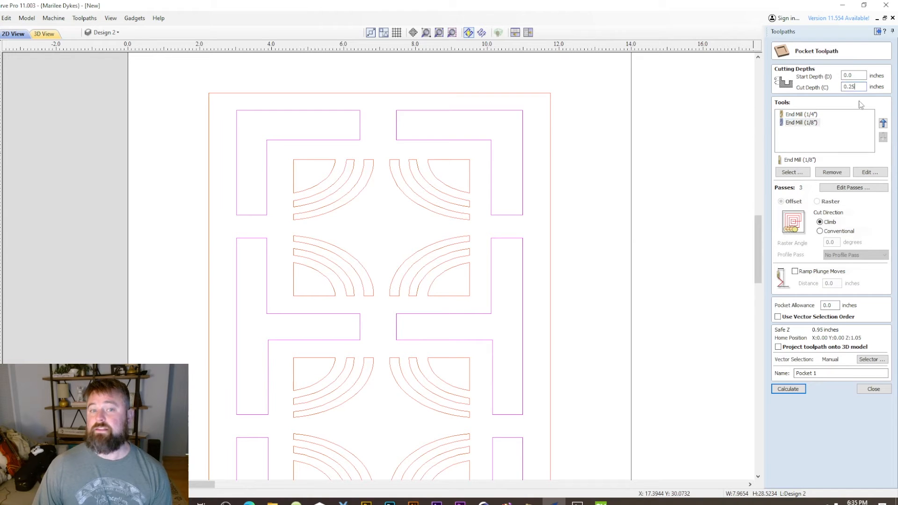
{"action": "left_click", "coordinate": [787, 390]}
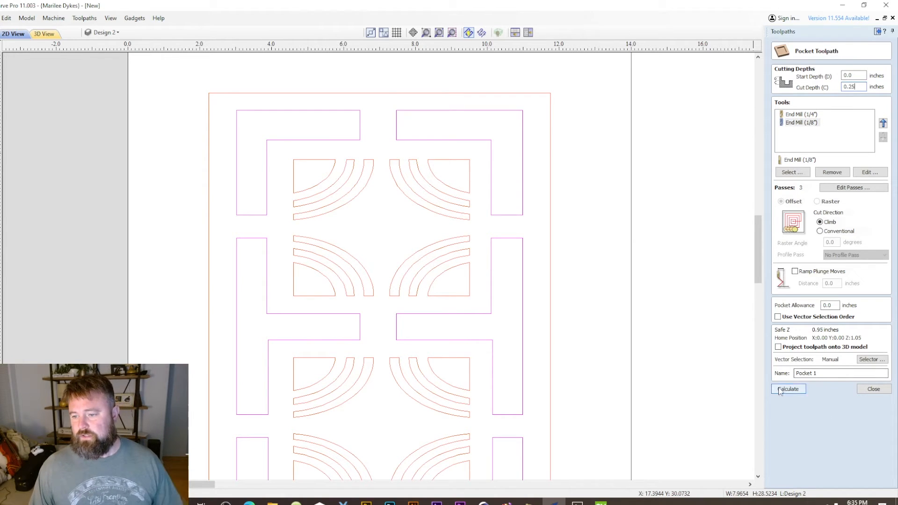
{"action": "left_click", "coordinate": [788, 390]}
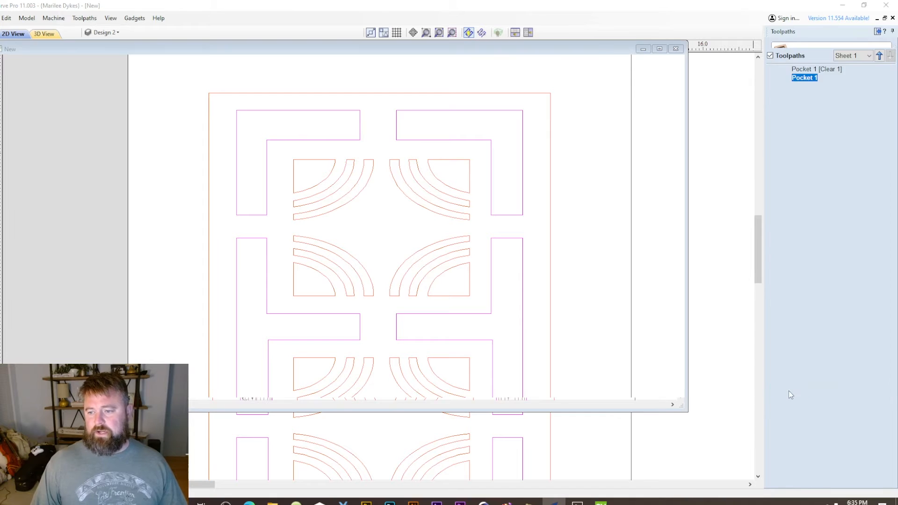
{"action": "left_click", "coordinate": [44, 34]}
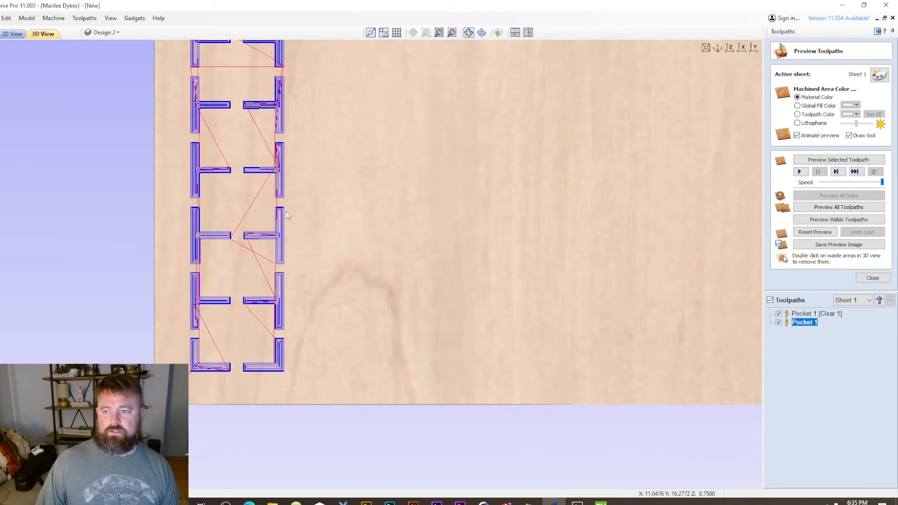
Simulate Pocket 1 cut into the material in 3D, then return to the 2D view.
{"action": "left_click", "coordinate": [838, 219]}
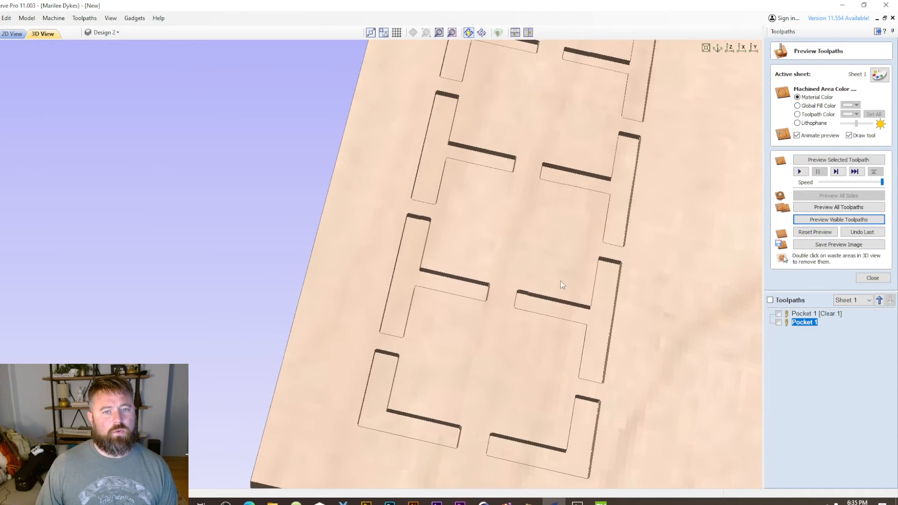
{"action": "left_click", "coordinate": [12, 33]}
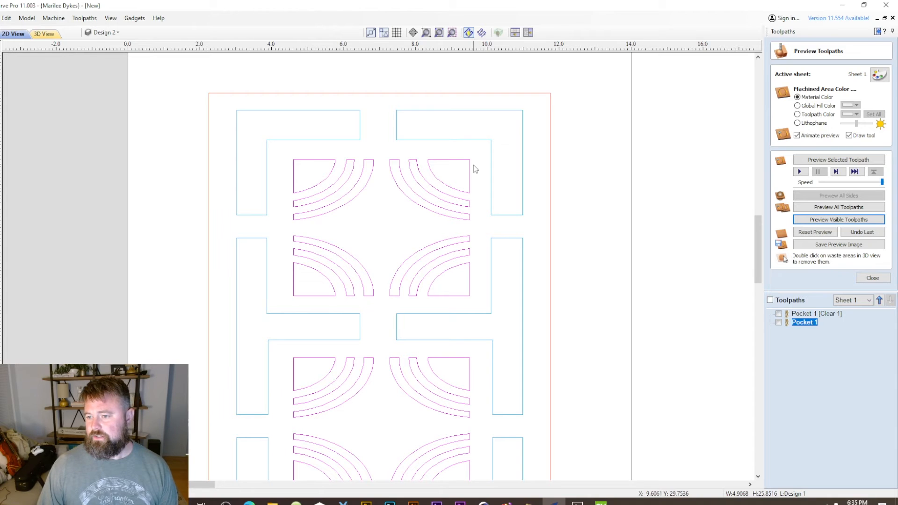
Calculate Pocket 2 for the arcs at 0.125 depth, accepting the open-vectors warning.
{"action": "left_click", "coordinate": [872, 278]}
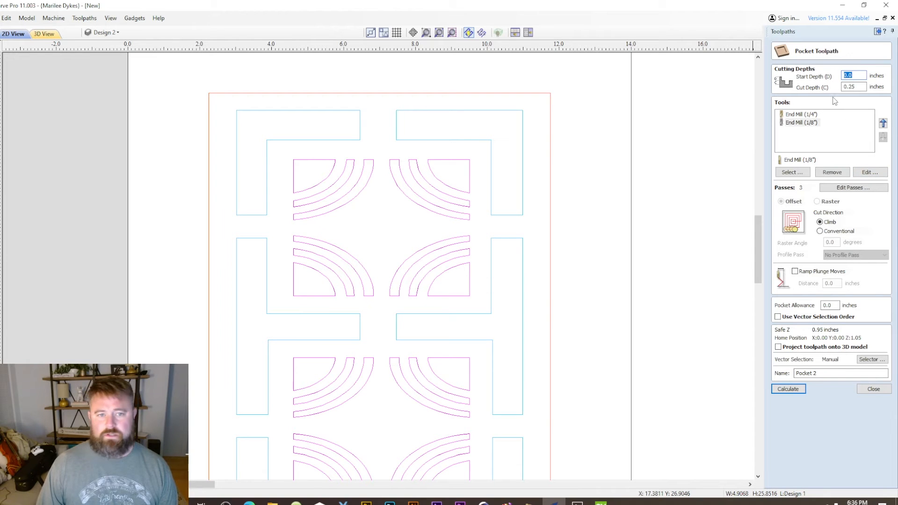
{"action": "left_click", "coordinate": [853, 87]}
{"action": "type", "text": "0.125"}
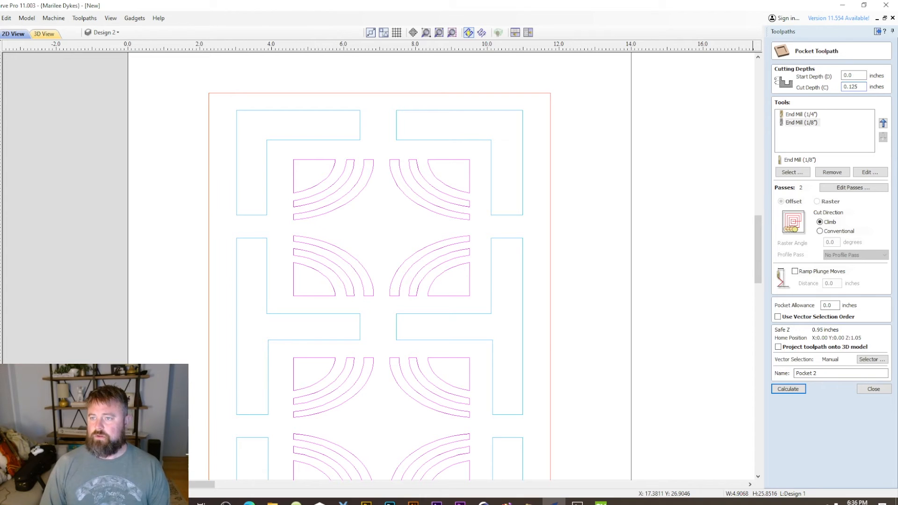
{"action": "mouse_move", "coordinate": [877, 65]}
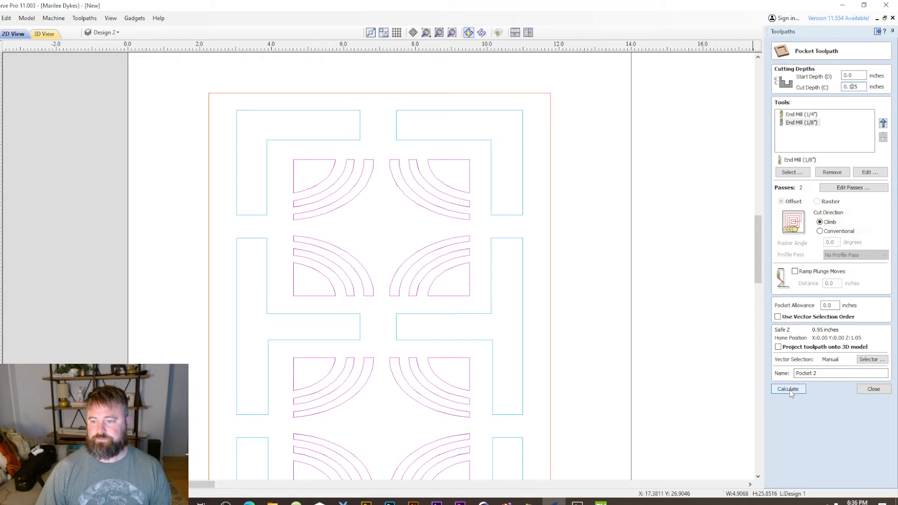
{"action": "left_click", "coordinate": [788, 389]}
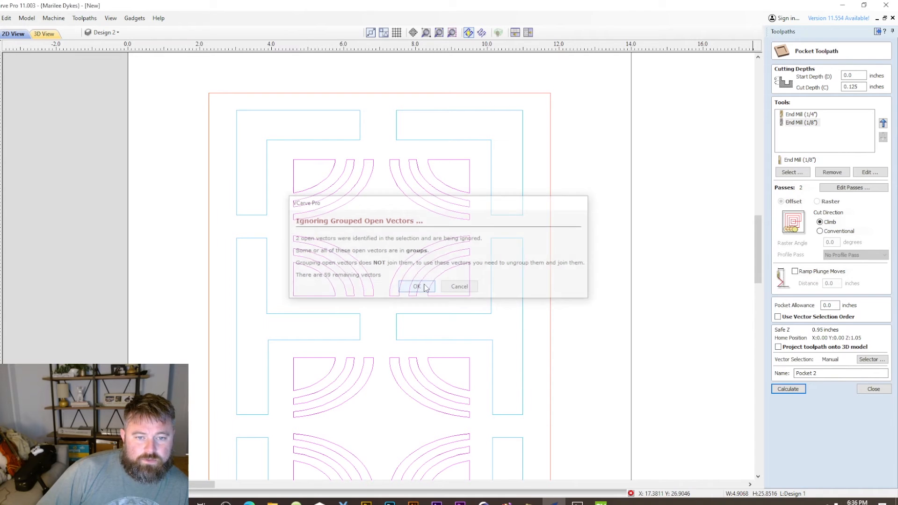
{"action": "left_click", "coordinate": [416, 287]}
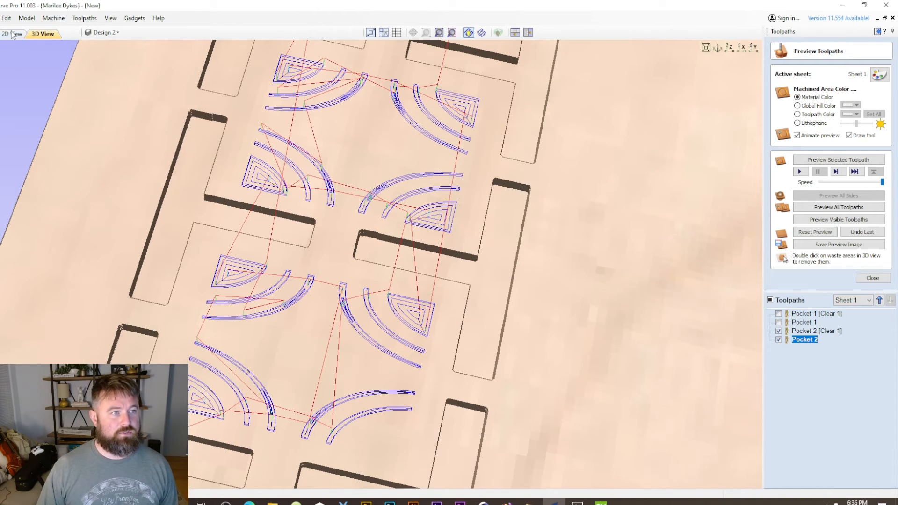
Hide the toolpaths and join the open quarter-circle into one closed vector.
{"action": "left_click", "coordinate": [13, 34]}
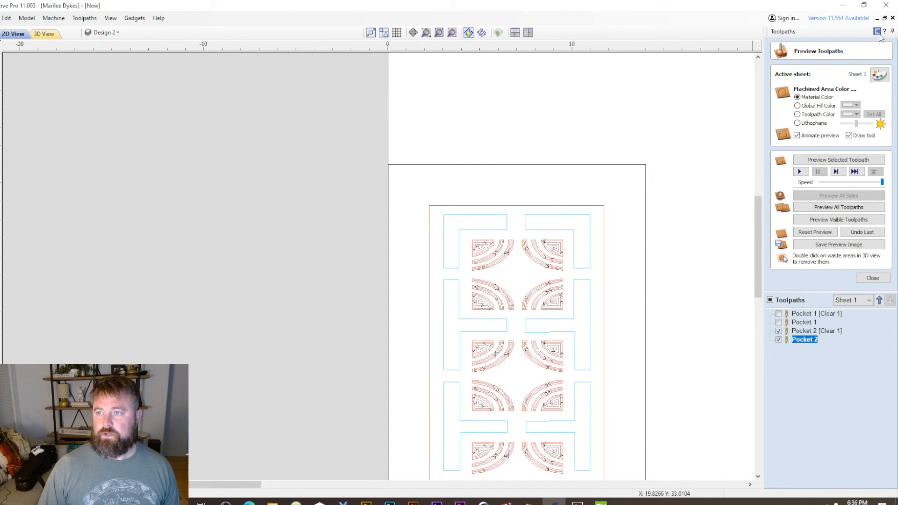
{"action": "left_click", "coordinate": [872, 278]}
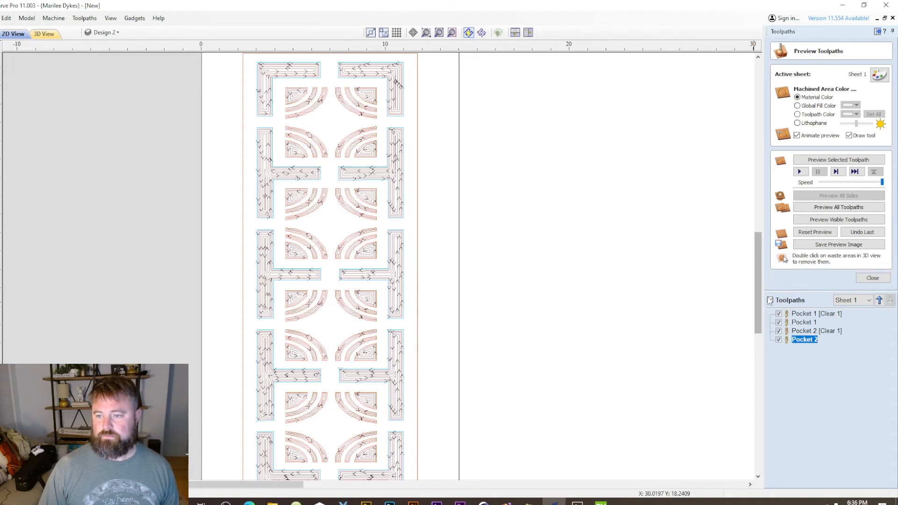
{"action": "left_click", "coordinate": [770, 300]}
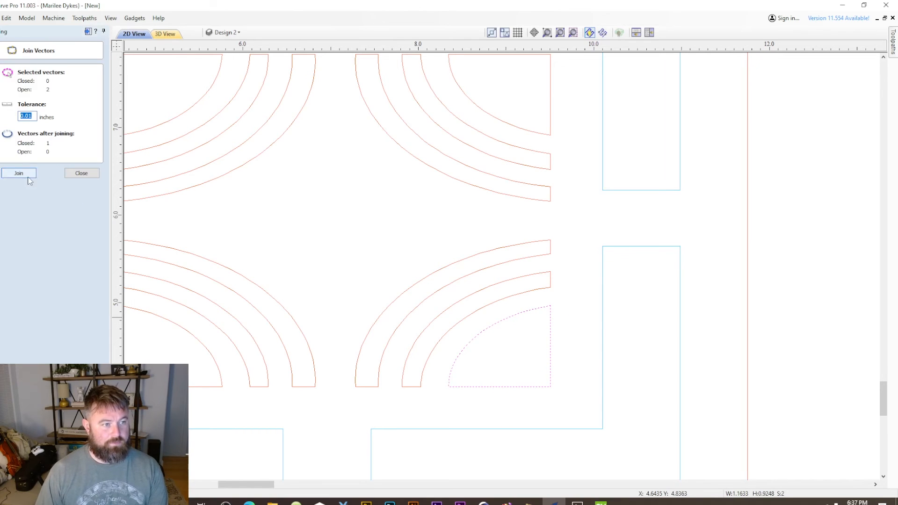
{"action": "left_click", "coordinate": [18, 173]}
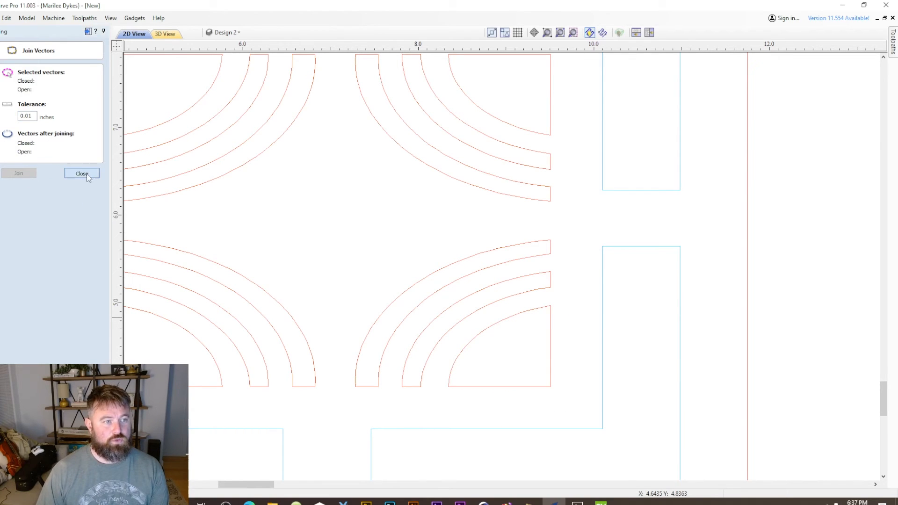
{"action": "left_click", "coordinate": [82, 174]}
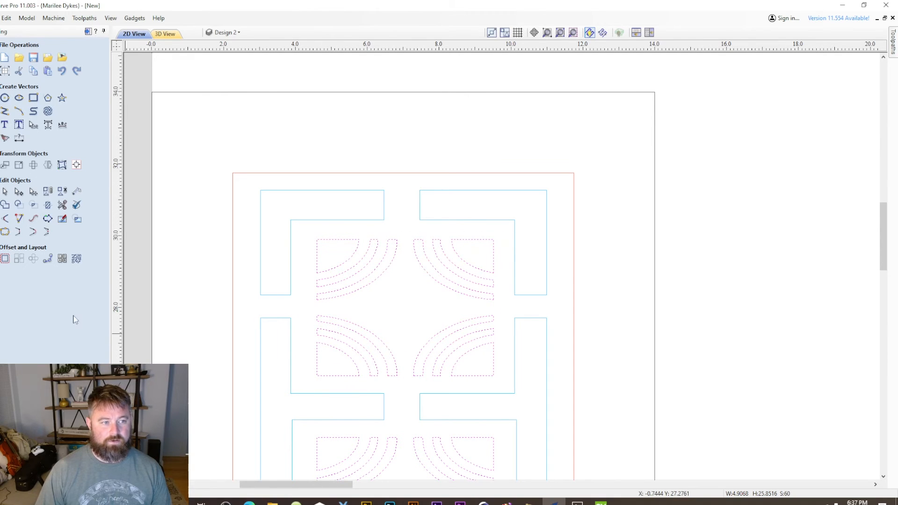
{"action": "left_click", "coordinate": [48, 231]}
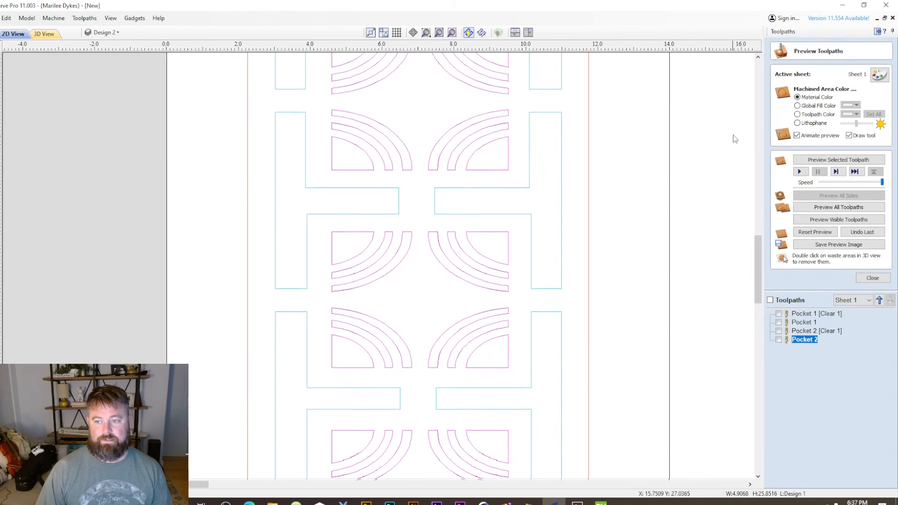
Delete the outdated Pocket 2 and recreate it on the repaired pattern vectors.
{"action": "left_click", "coordinate": [778, 331]}
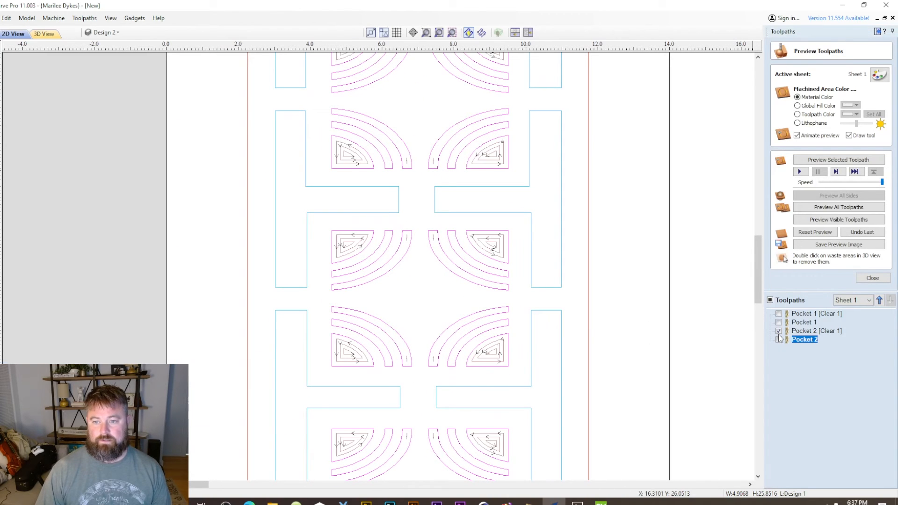
{"action": "left_click", "coordinate": [777, 330]}
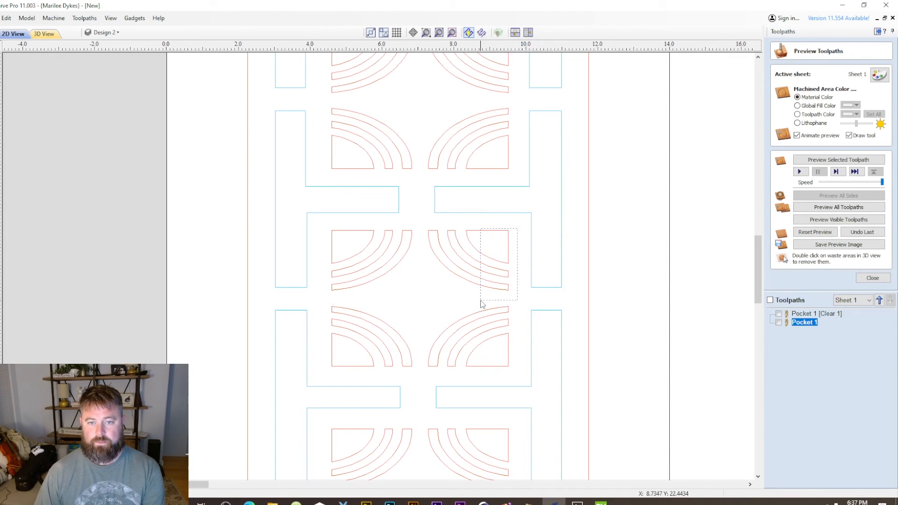
{"action": "left_click", "coordinate": [872, 278]}
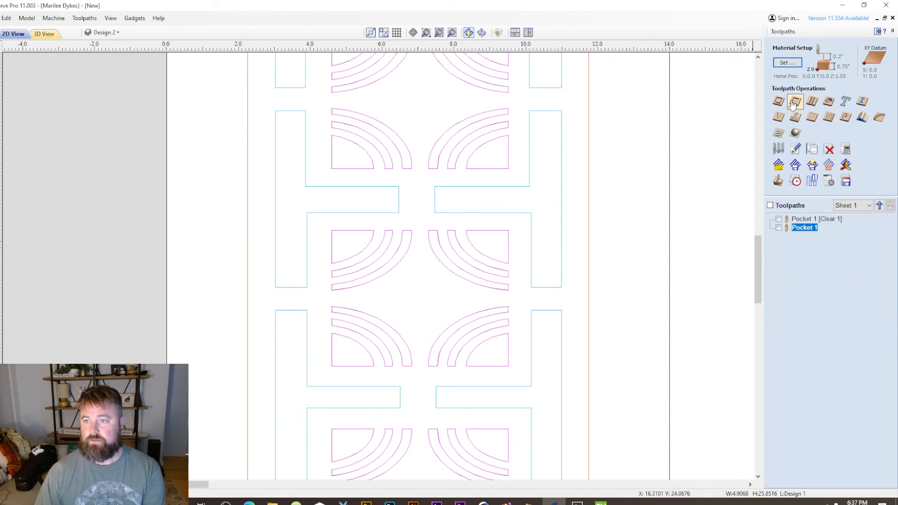
{"action": "left_click", "coordinate": [796, 102]}
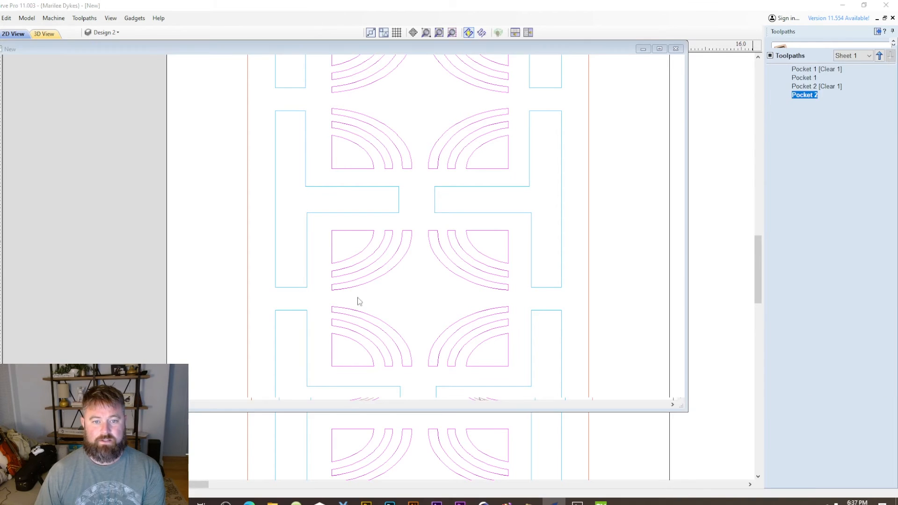
Clear the old simulation and preview both pocket depths in 3D, returning to 2D.
{"action": "left_click", "coordinate": [43, 34]}
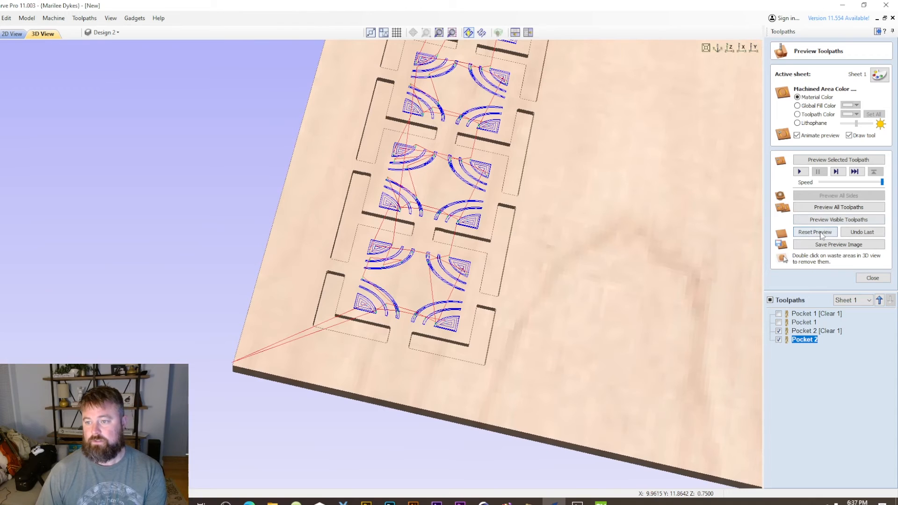
{"action": "left_click", "coordinate": [815, 232]}
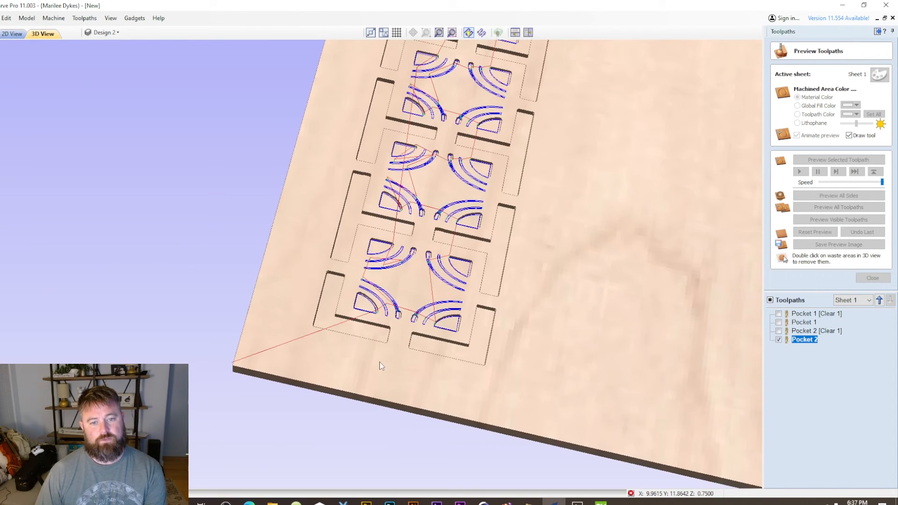
{"action": "left_click", "coordinate": [839, 219]}
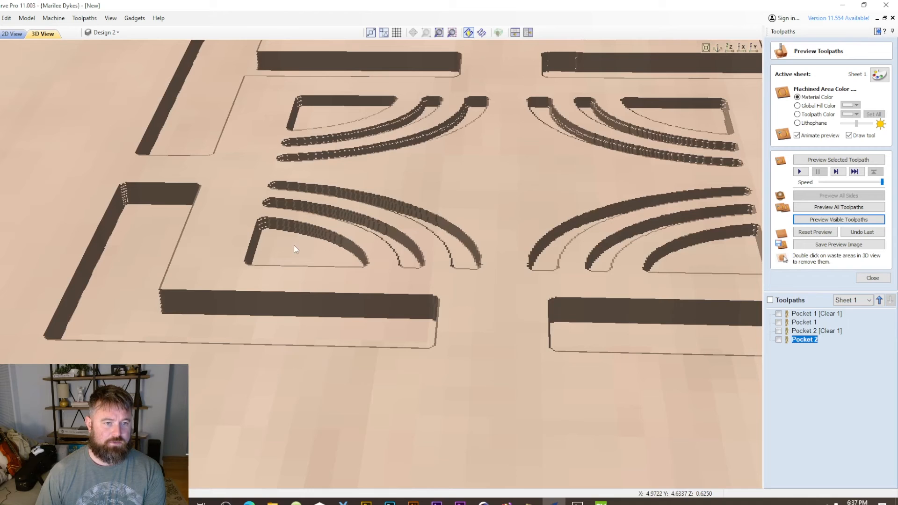
{"action": "mouse_move", "coordinate": [318, 265]}
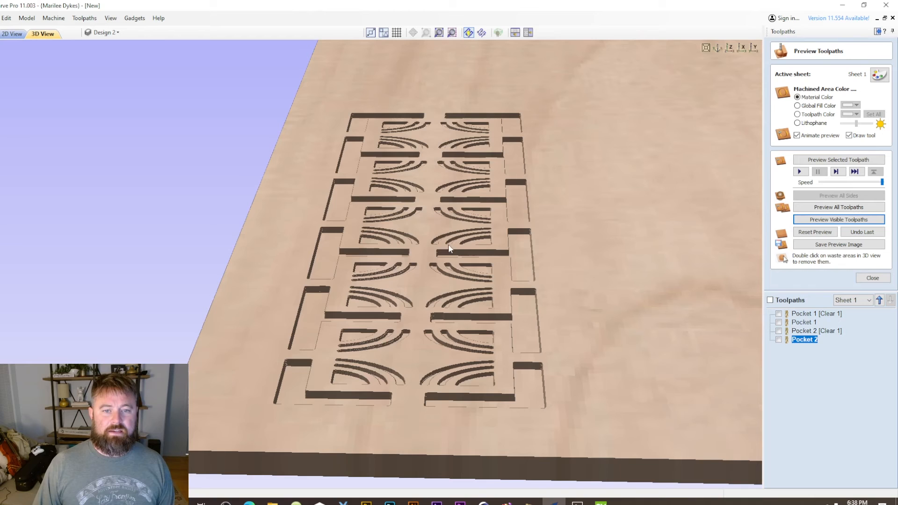
{"action": "mouse_move", "coordinate": [463, 300]}
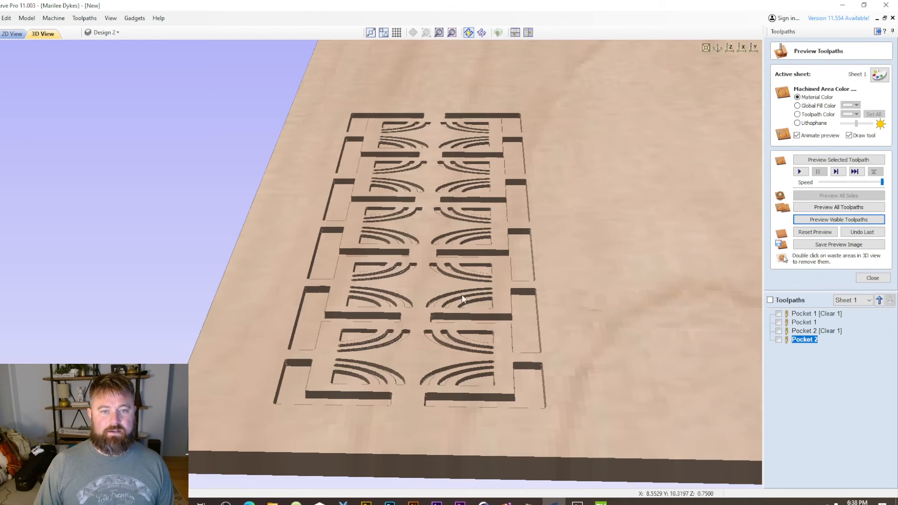
{"action": "left_click", "coordinate": [12, 33]}
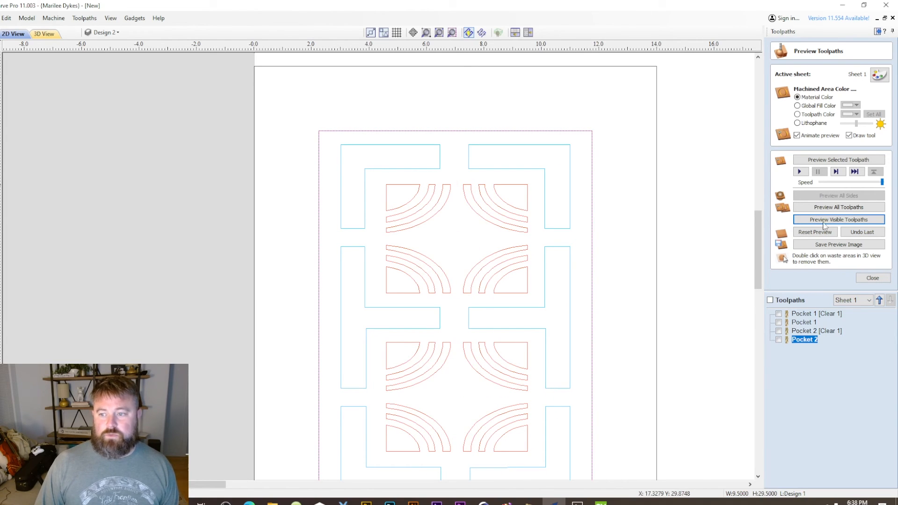
Calculate Profile 1 at 0.125 depth with the 1/4" end mill and preview it.
{"action": "left_click", "coordinate": [872, 278]}
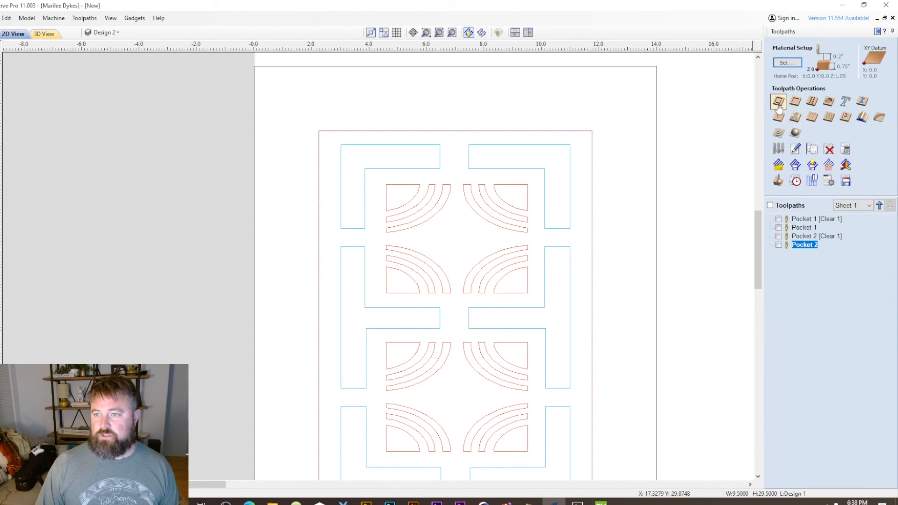
{"action": "left_click", "coordinate": [795, 101]}
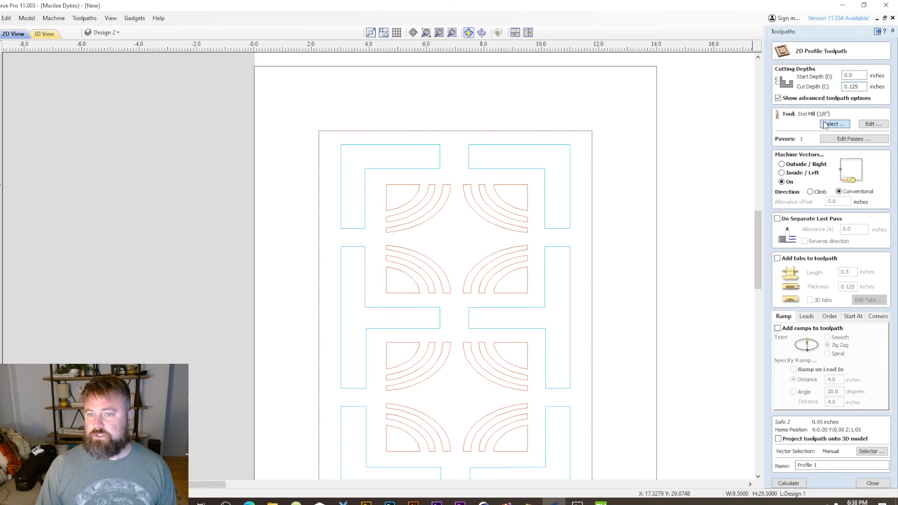
{"action": "left_click", "coordinate": [835, 125]}
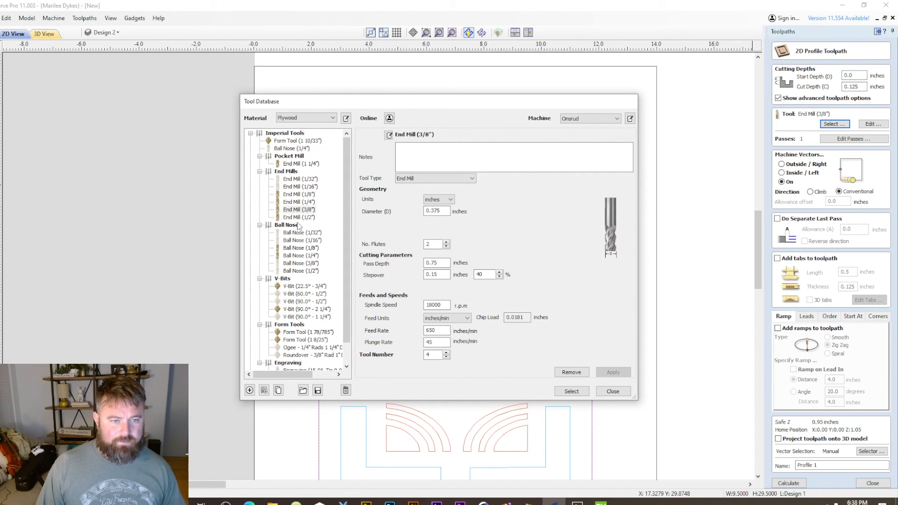
{"action": "left_click", "coordinate": [299, 202]}
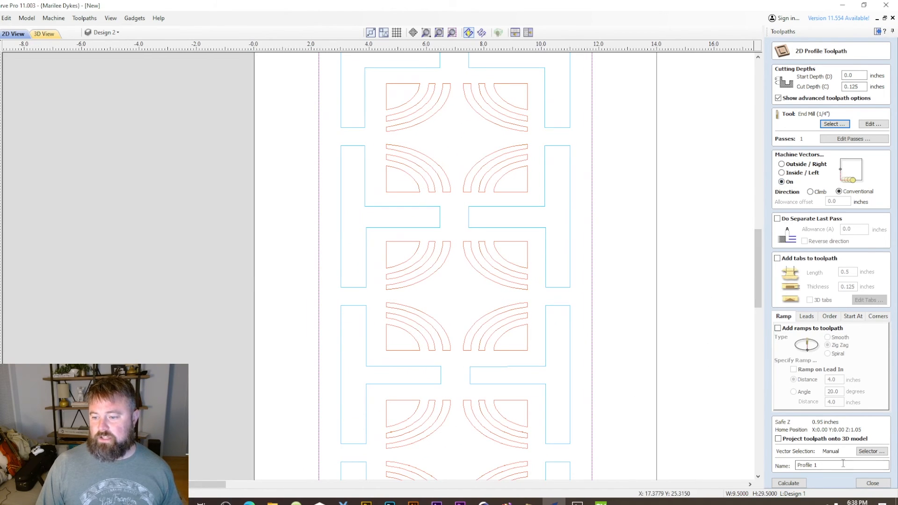
{"action": "left_click", "coordinate": [788, 482]}
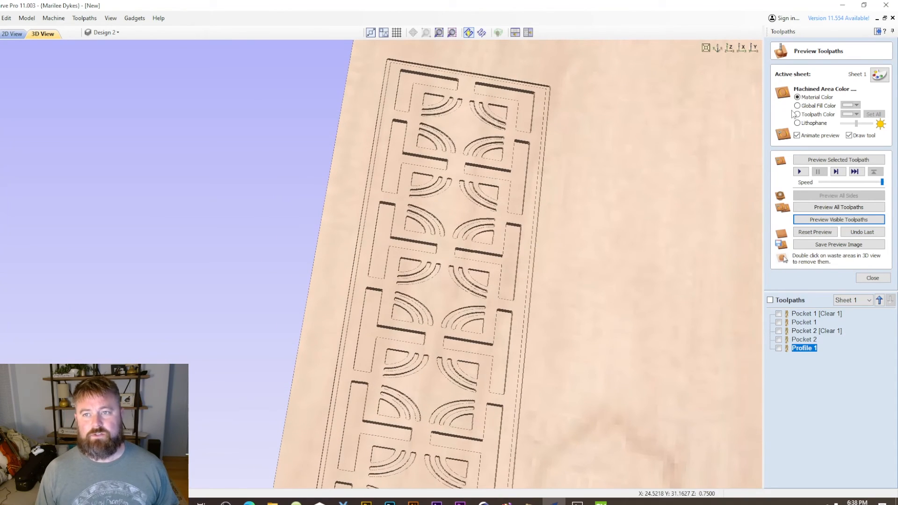
{"action": "left_click", "coordinate": [12, 34]}
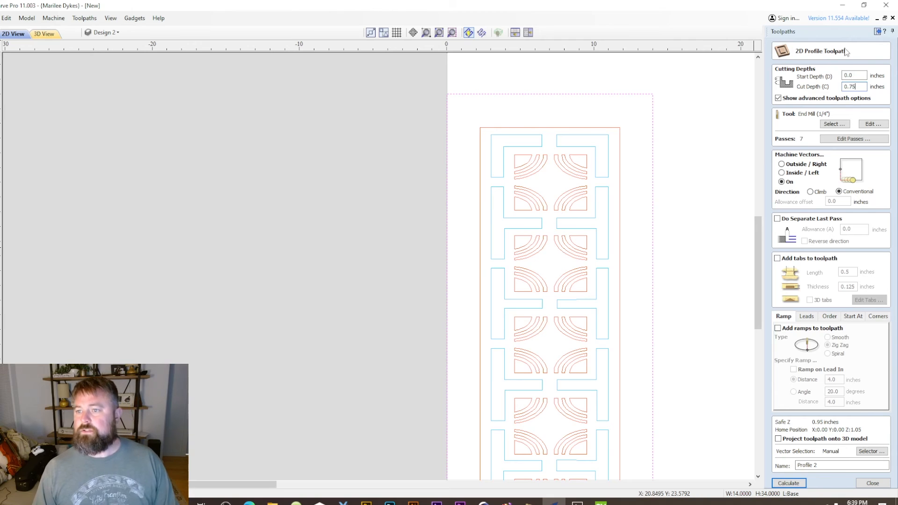
Set the 3/8" end mill outside profile at 0.75 depth and name it 'final cutout'.
{"action": "left_click", "coordinate": [834, 124]}
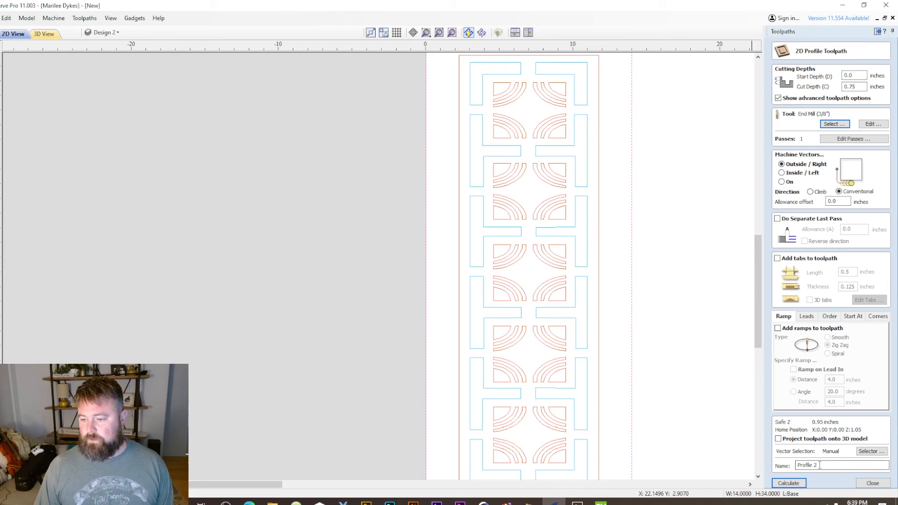
{"action": "type", "text": "final"}
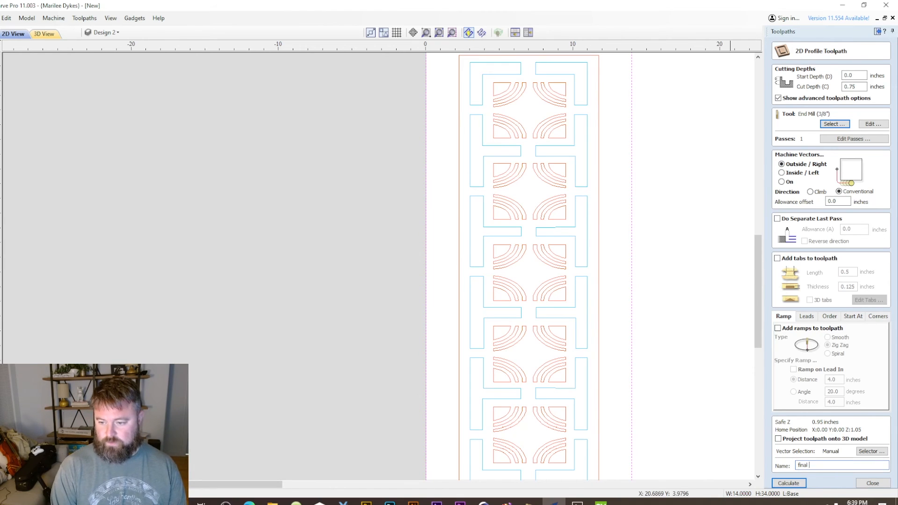
{"action": "type", "text": "cutout"}
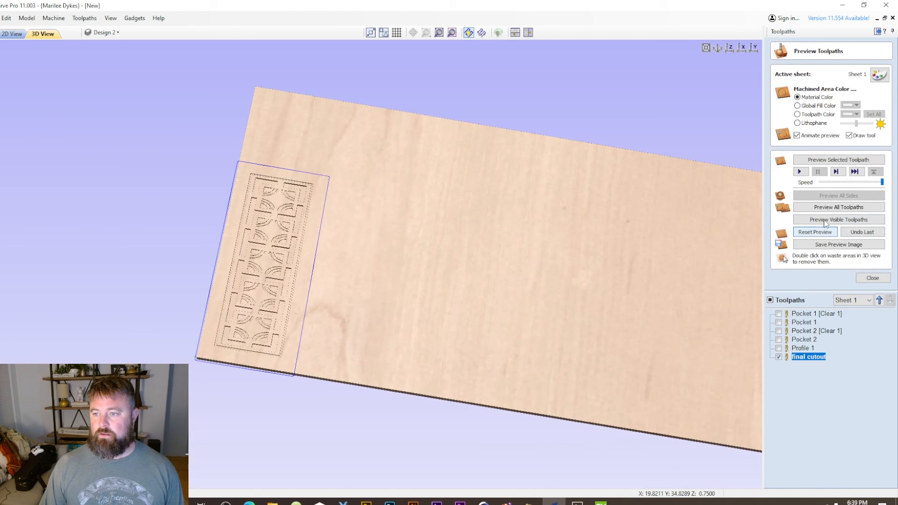
Simulate all visible toolpaths and tilt the door to inspect its cut-out edges.
{"action": "left_click", "coordinate": [838, 219]}
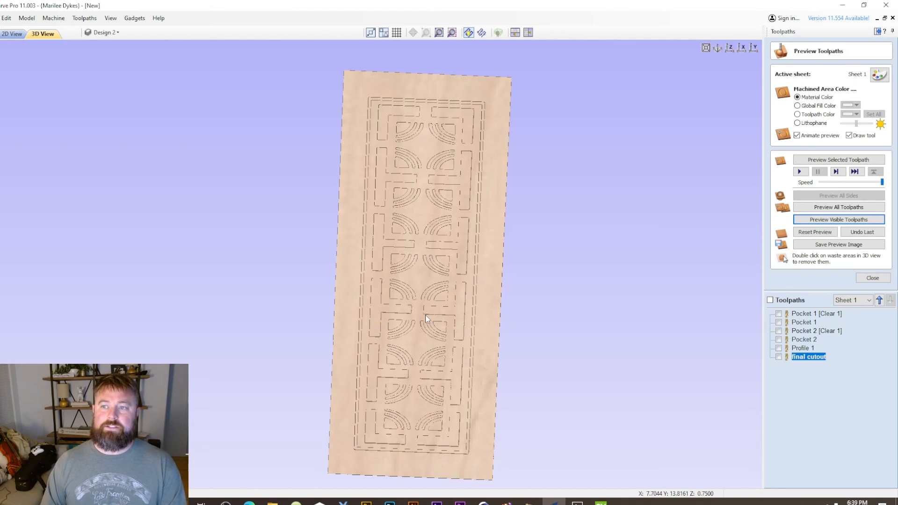
{"action": "mouse_move", "coordinate": [455, 247]}
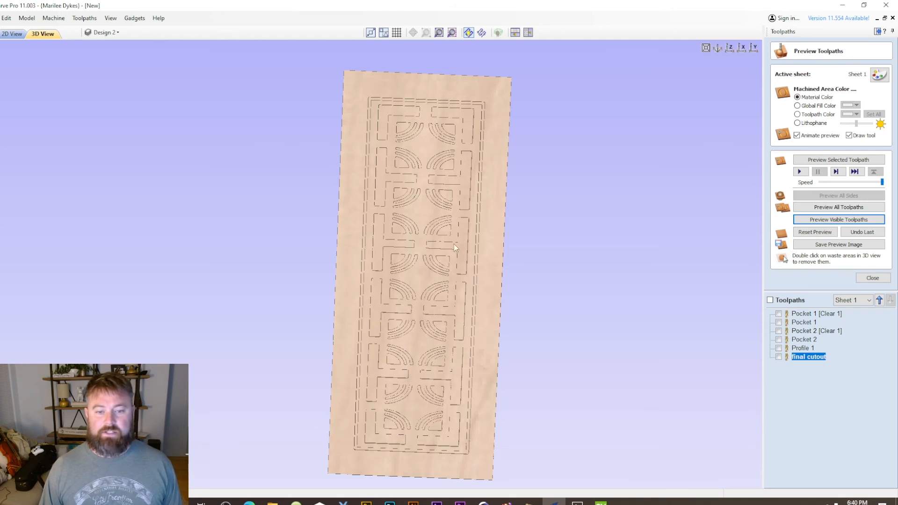
{"action": "left_click_drag", "start_coordinate": [453, 246], "coordinate": [470, 212]}
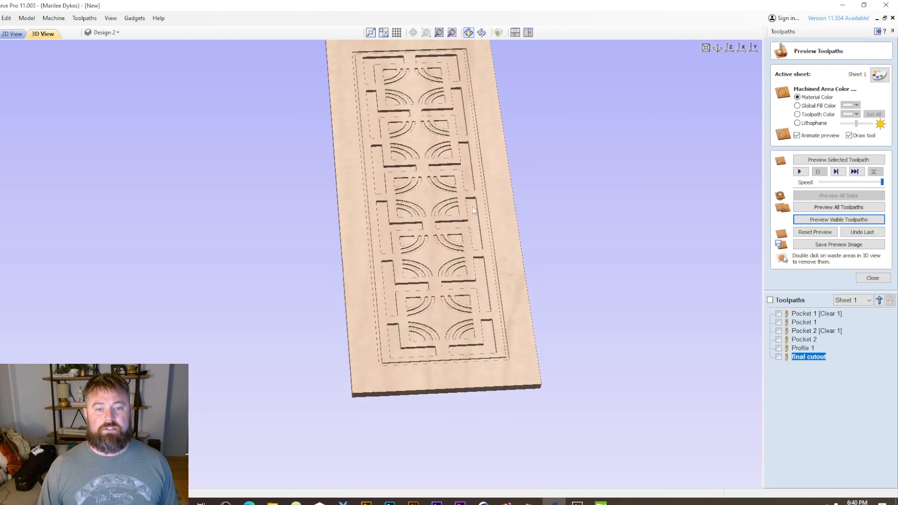